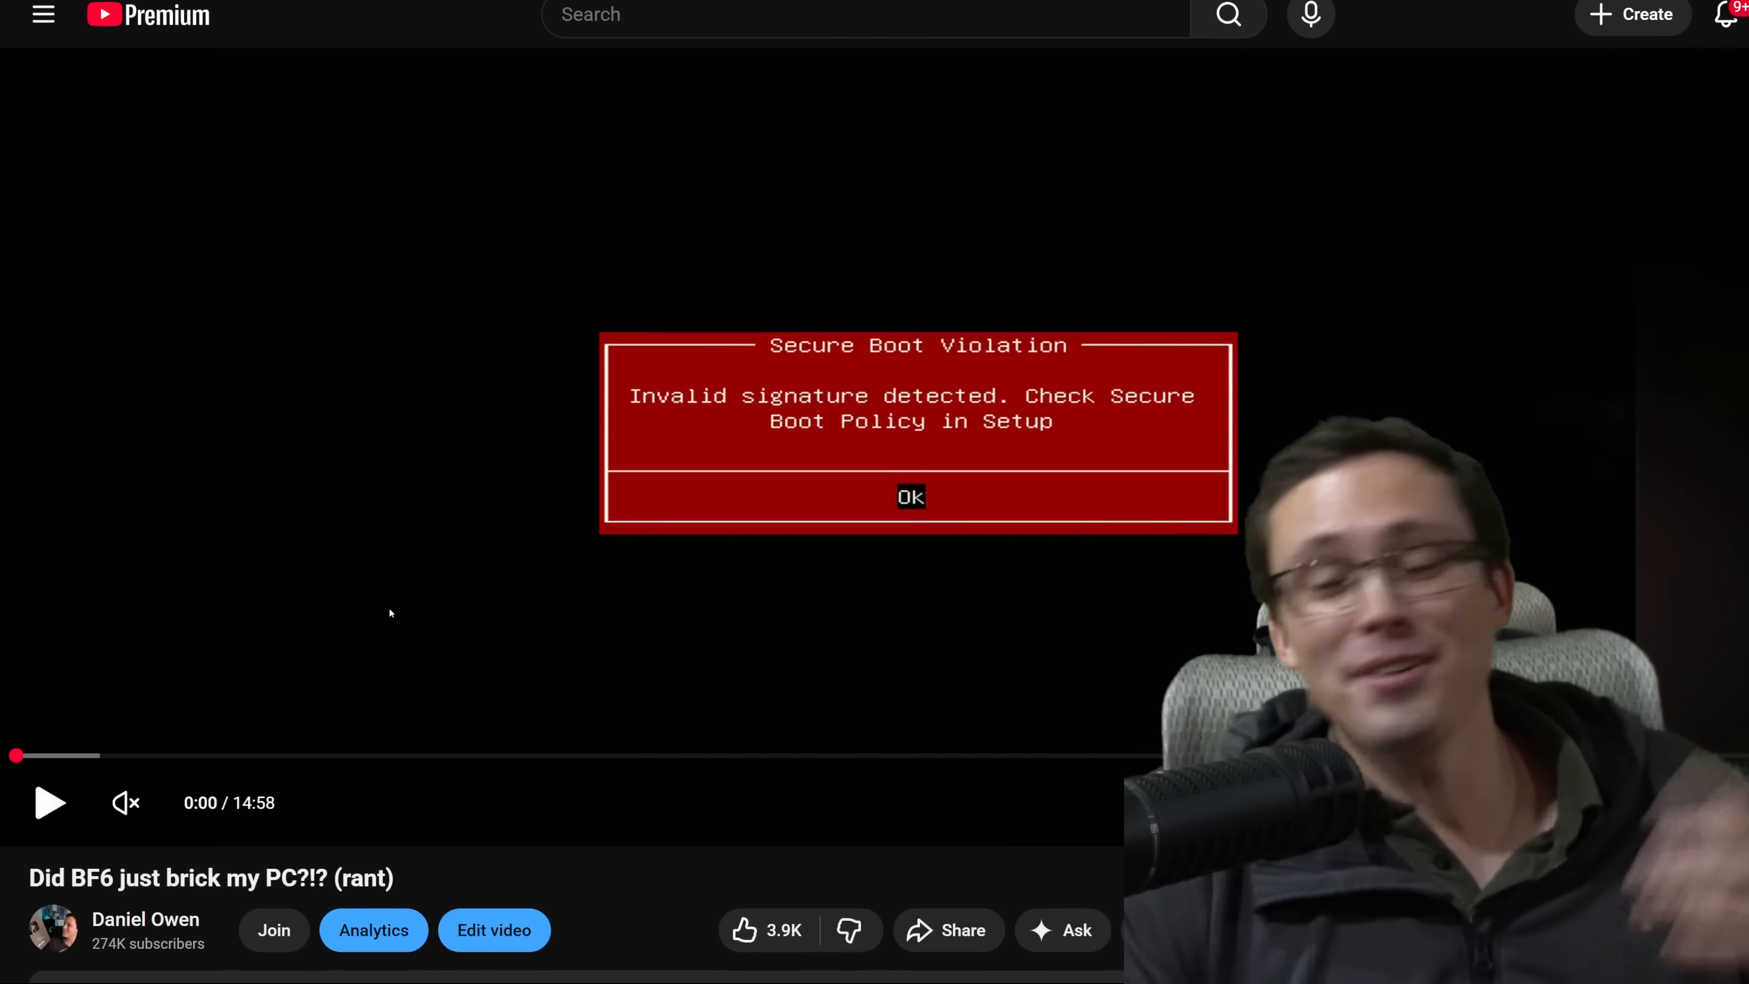
pyautogui.moveTo(128, 756)
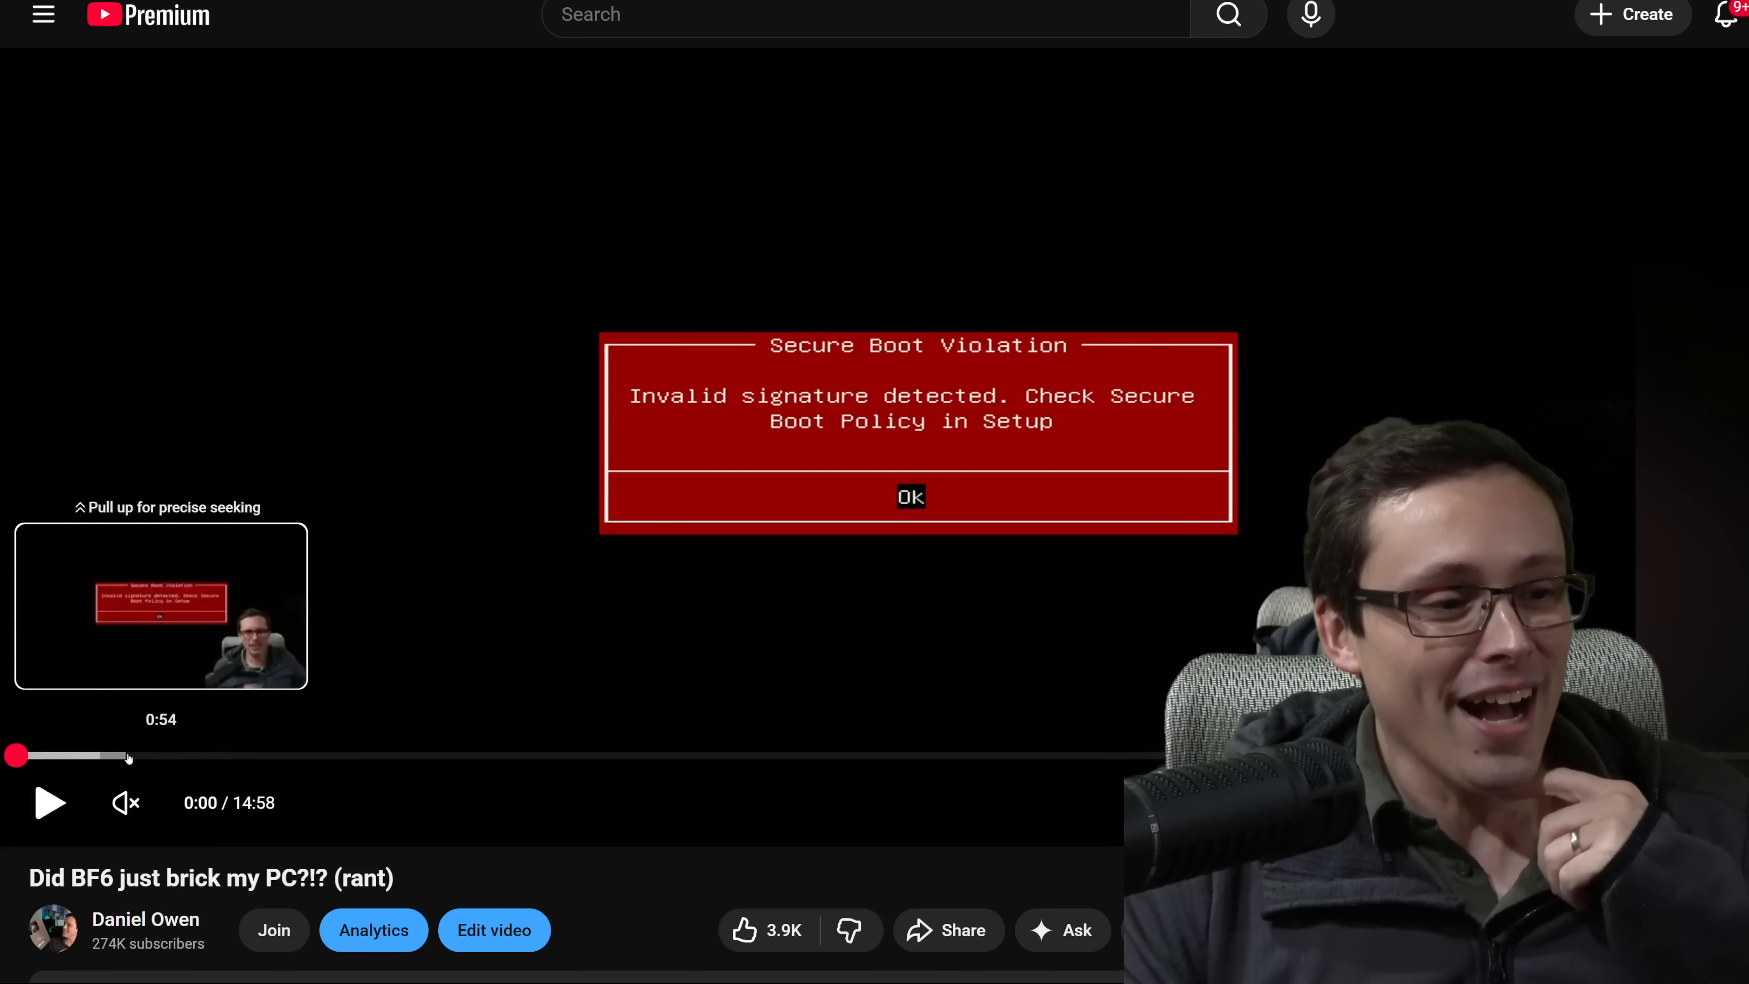
pyautogui.moveTo(244, 756)
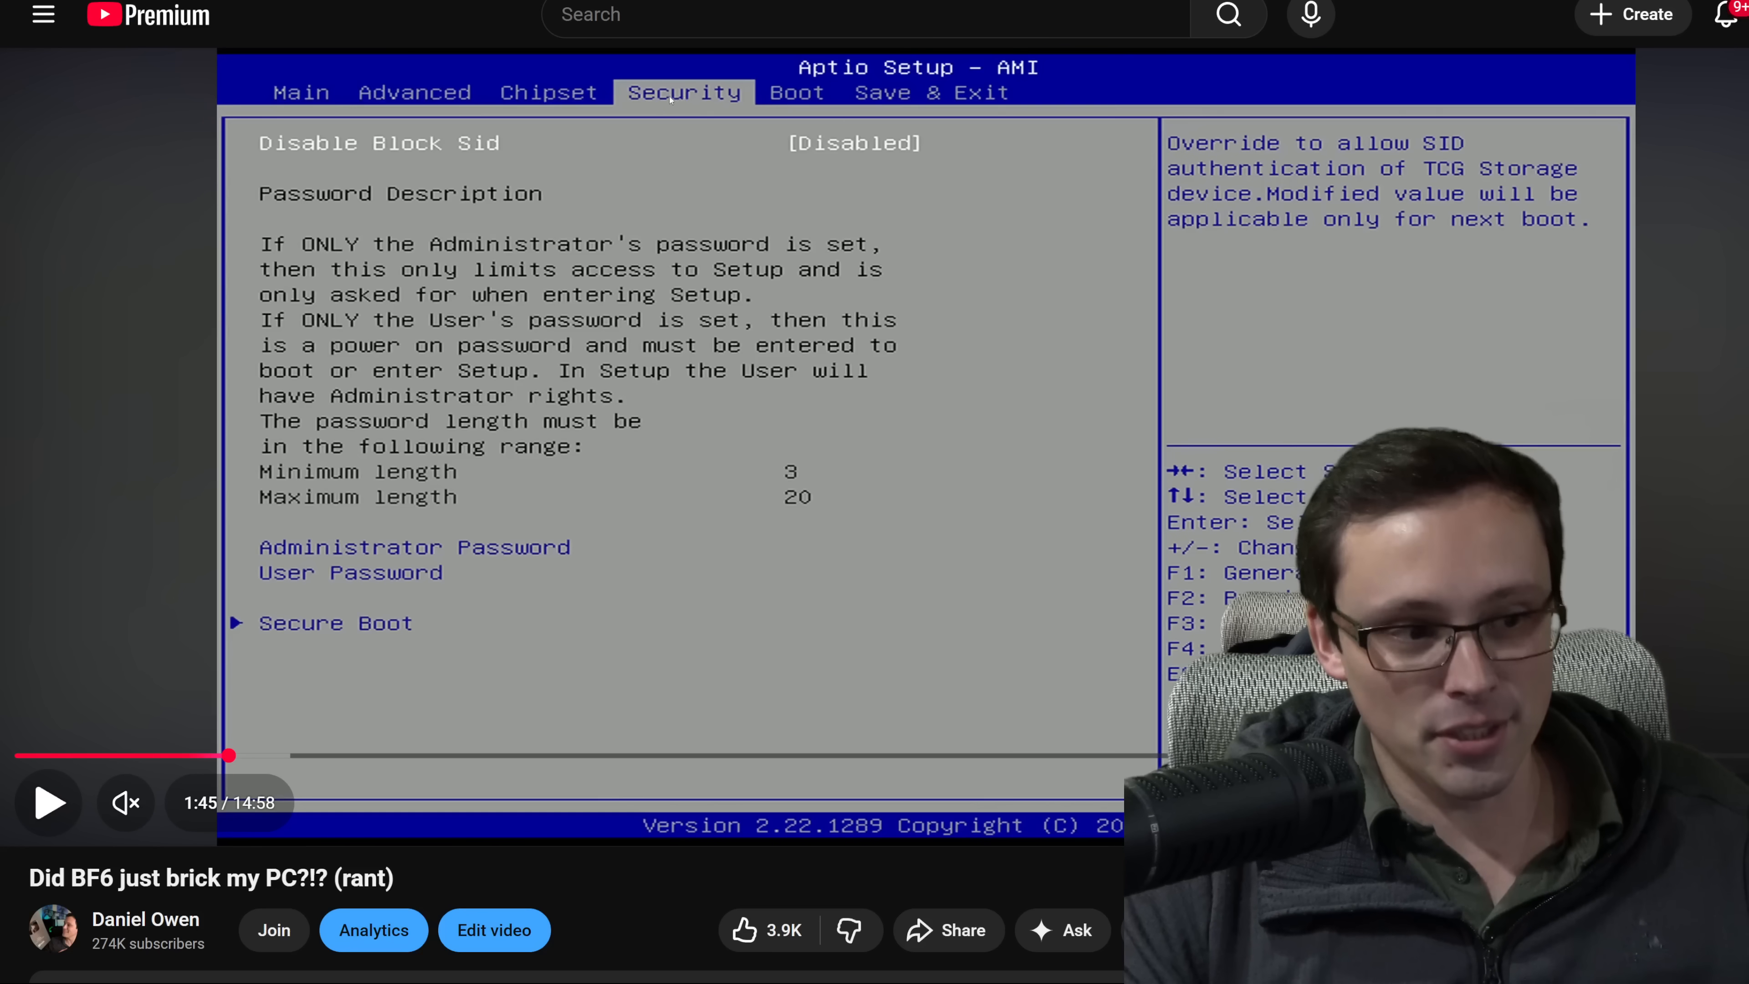
pyautogui.moveTo(230, 755)
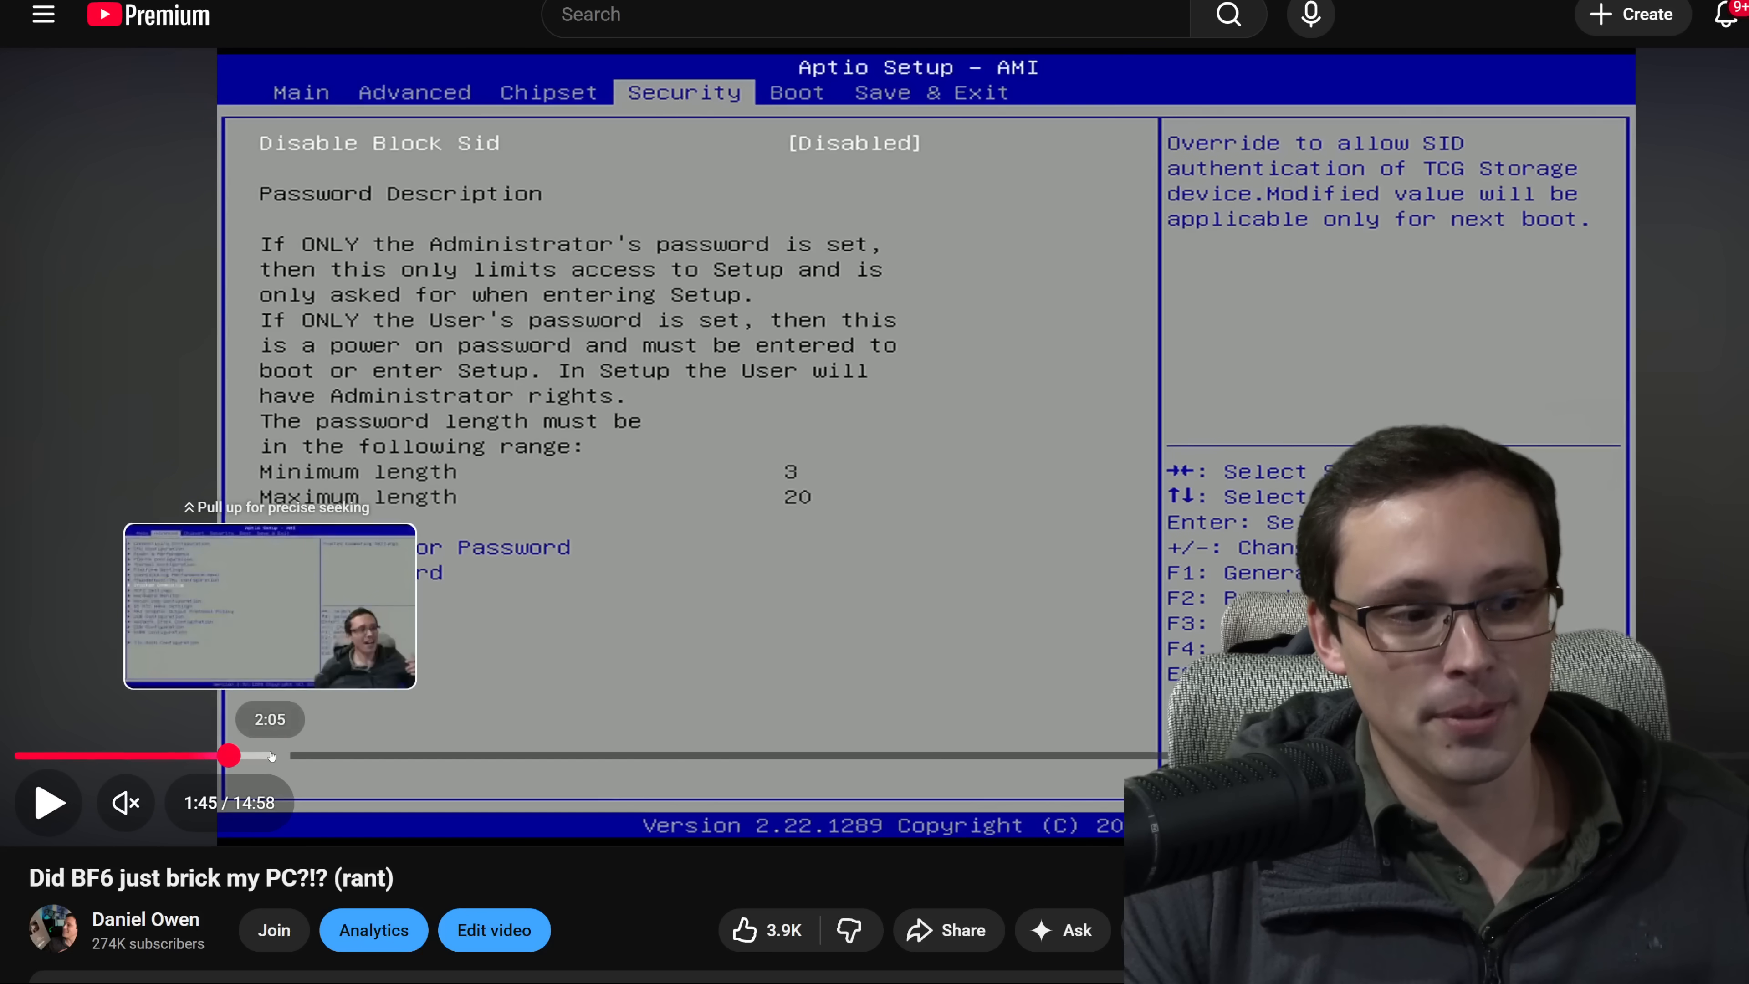
# Seek the video ahead on the progress bar toward the Secure Boot settings footage
pyautogui.click(278, 755)
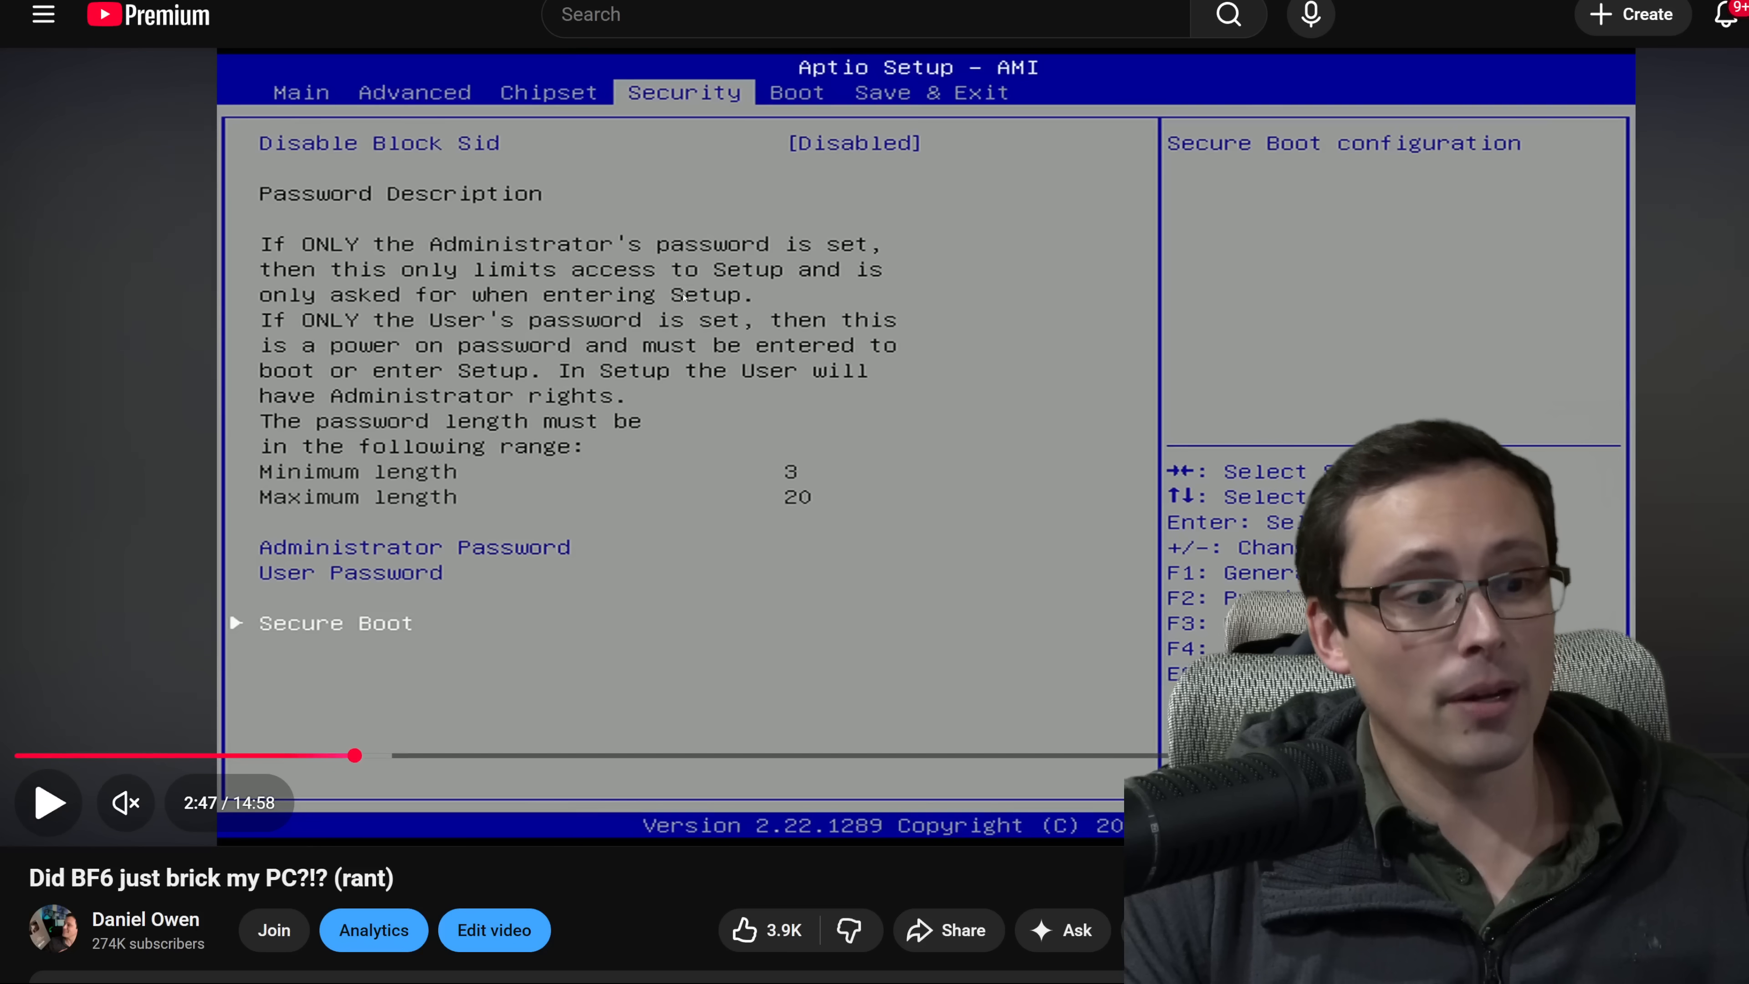
pyautogui.moveTo(409, 755)
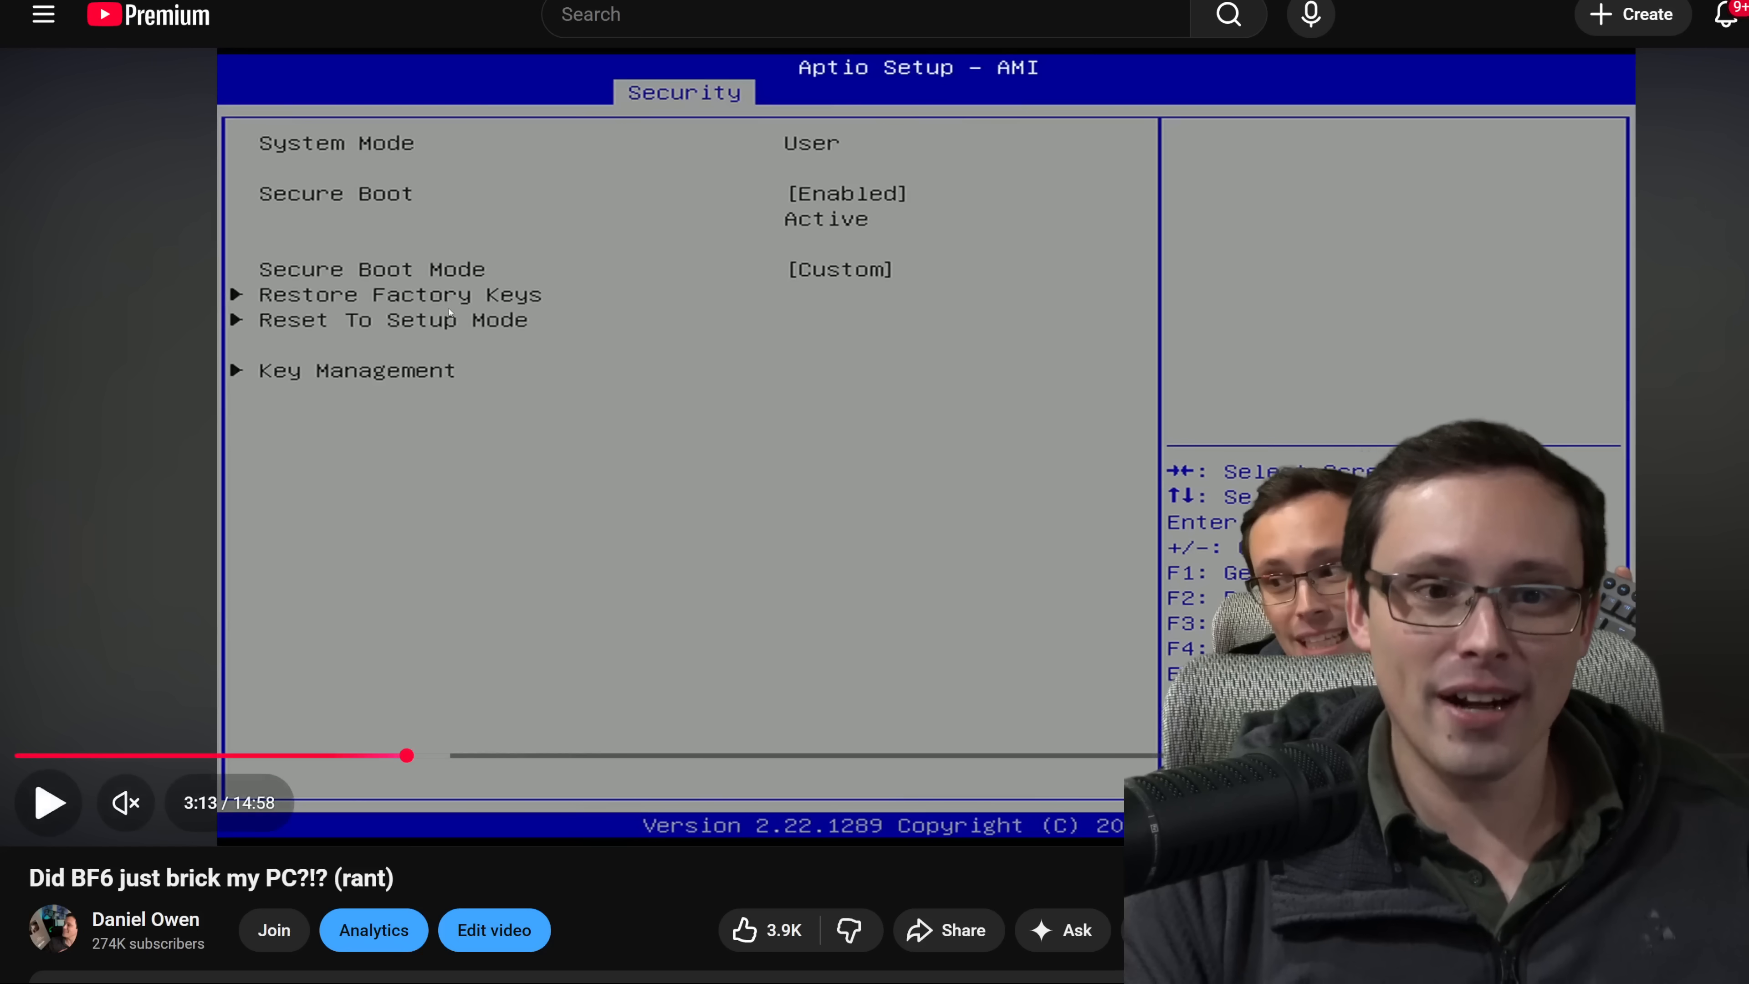
pyautogui.moveTo(34, 508)
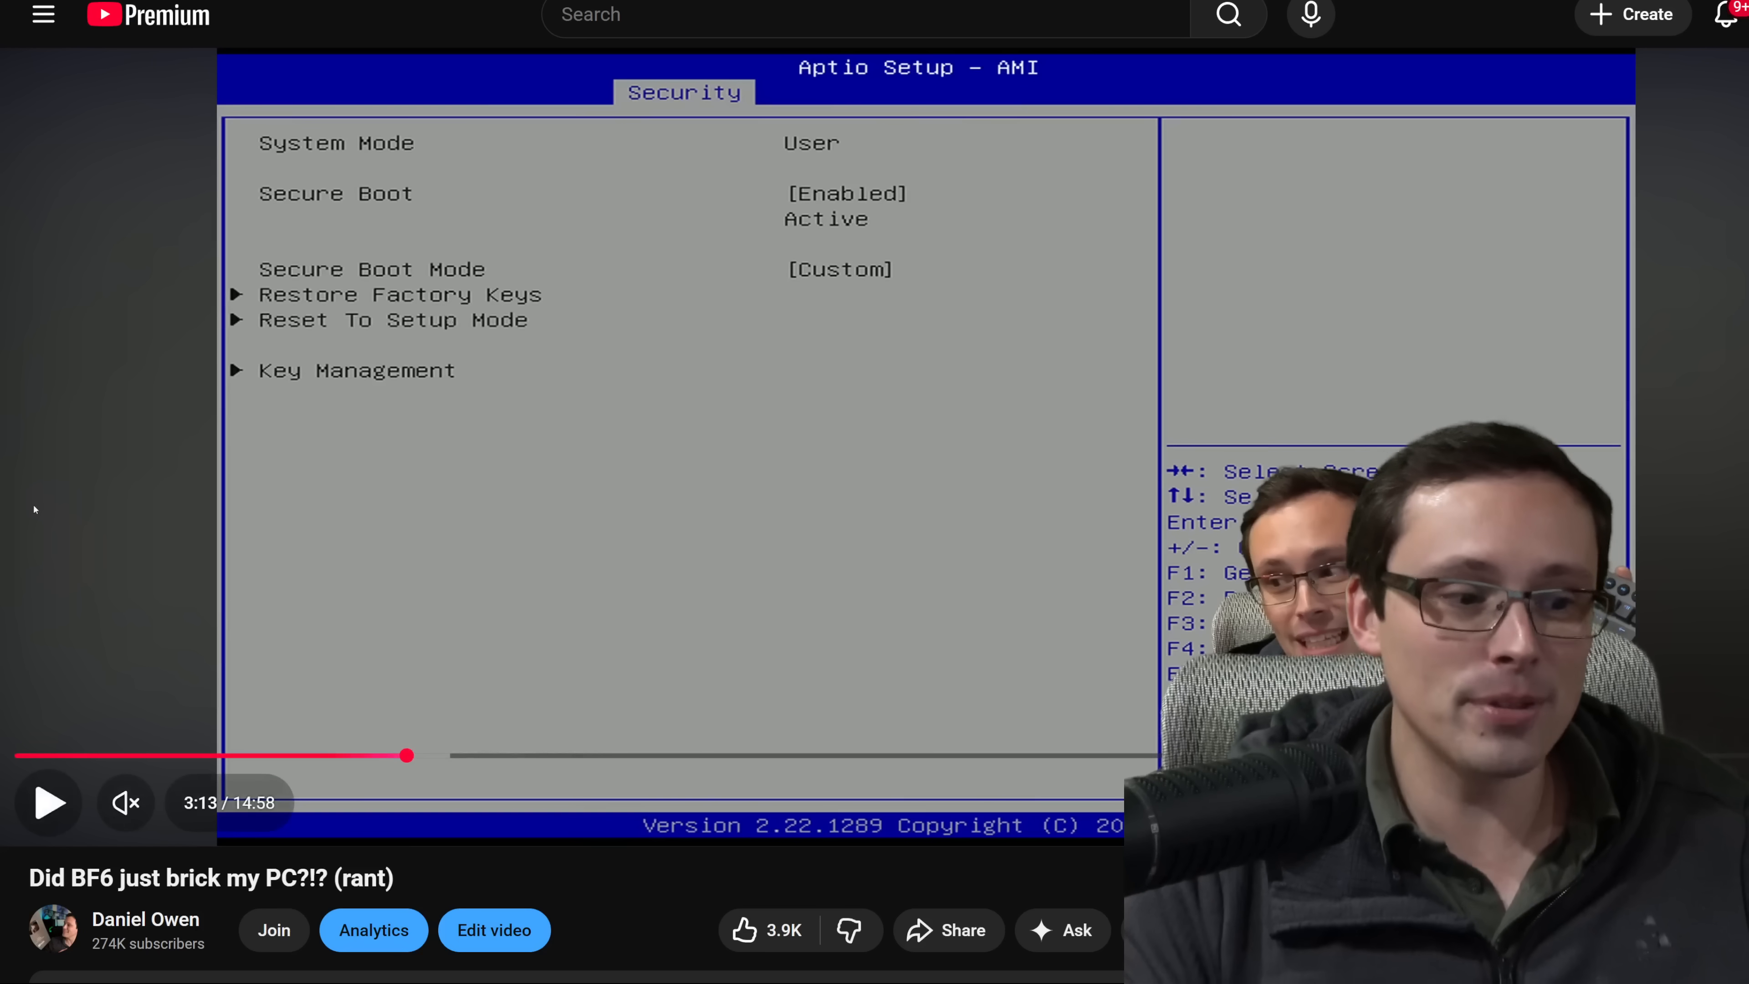
pyautogui.moveTo(30, 755)
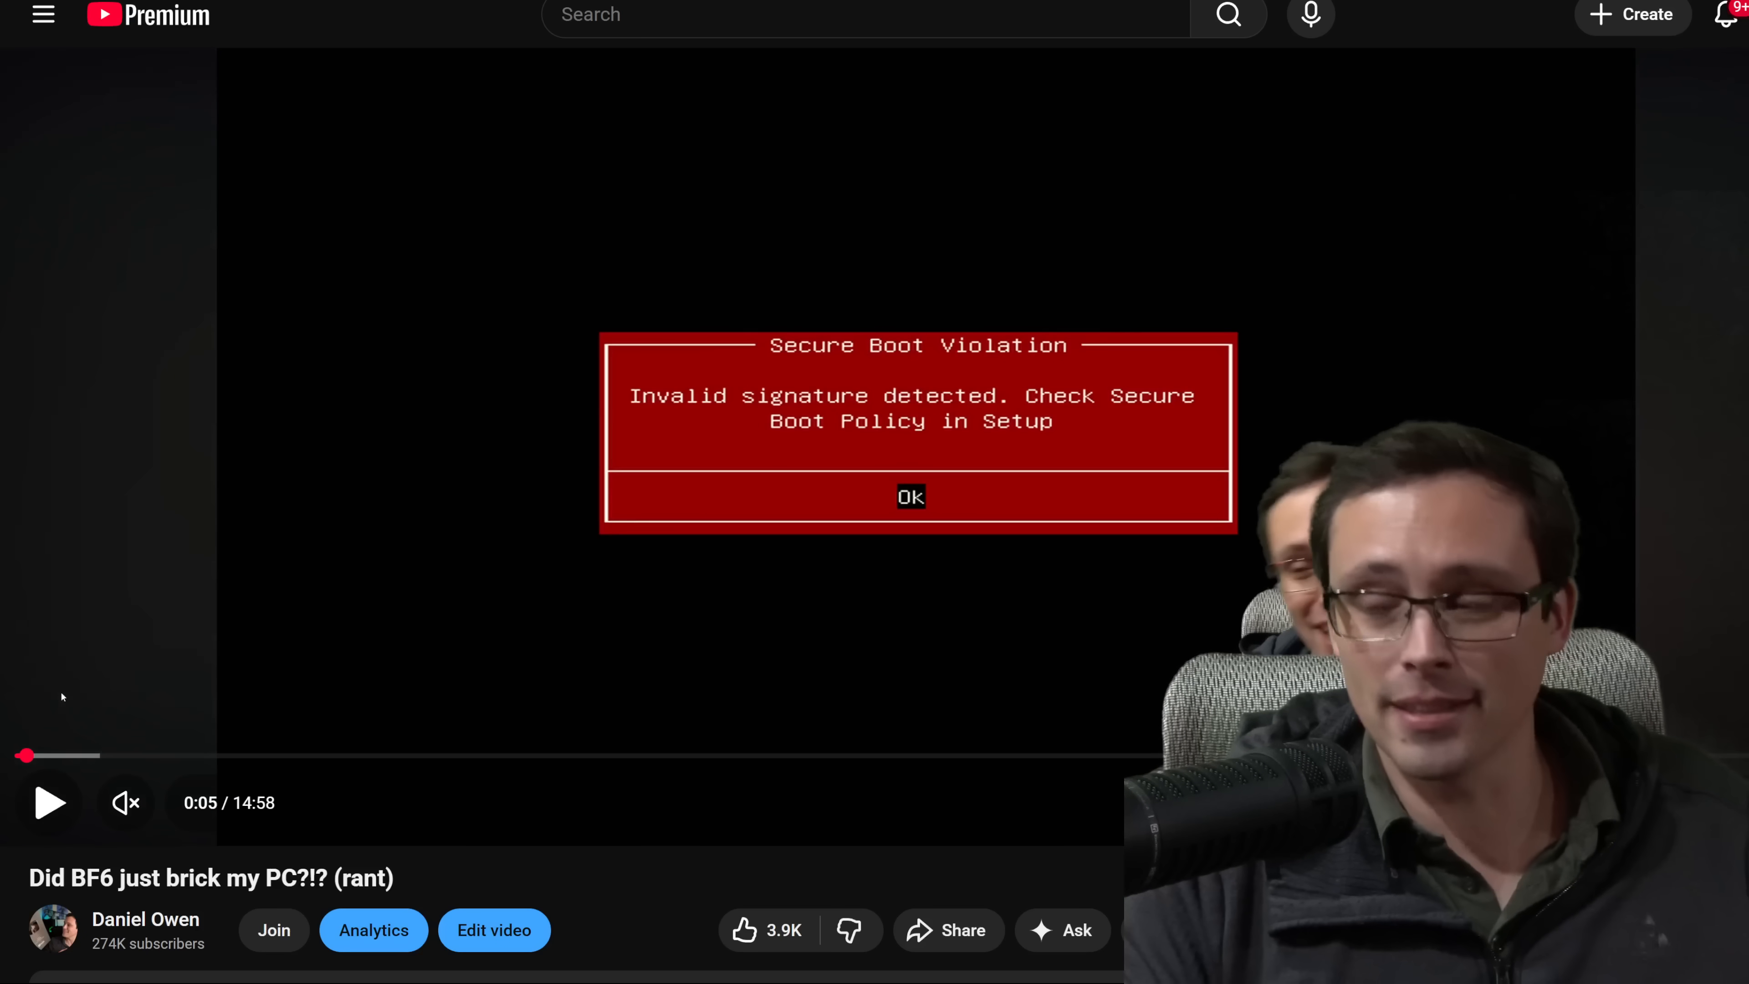
pyautogui.moveTo(469, 756)
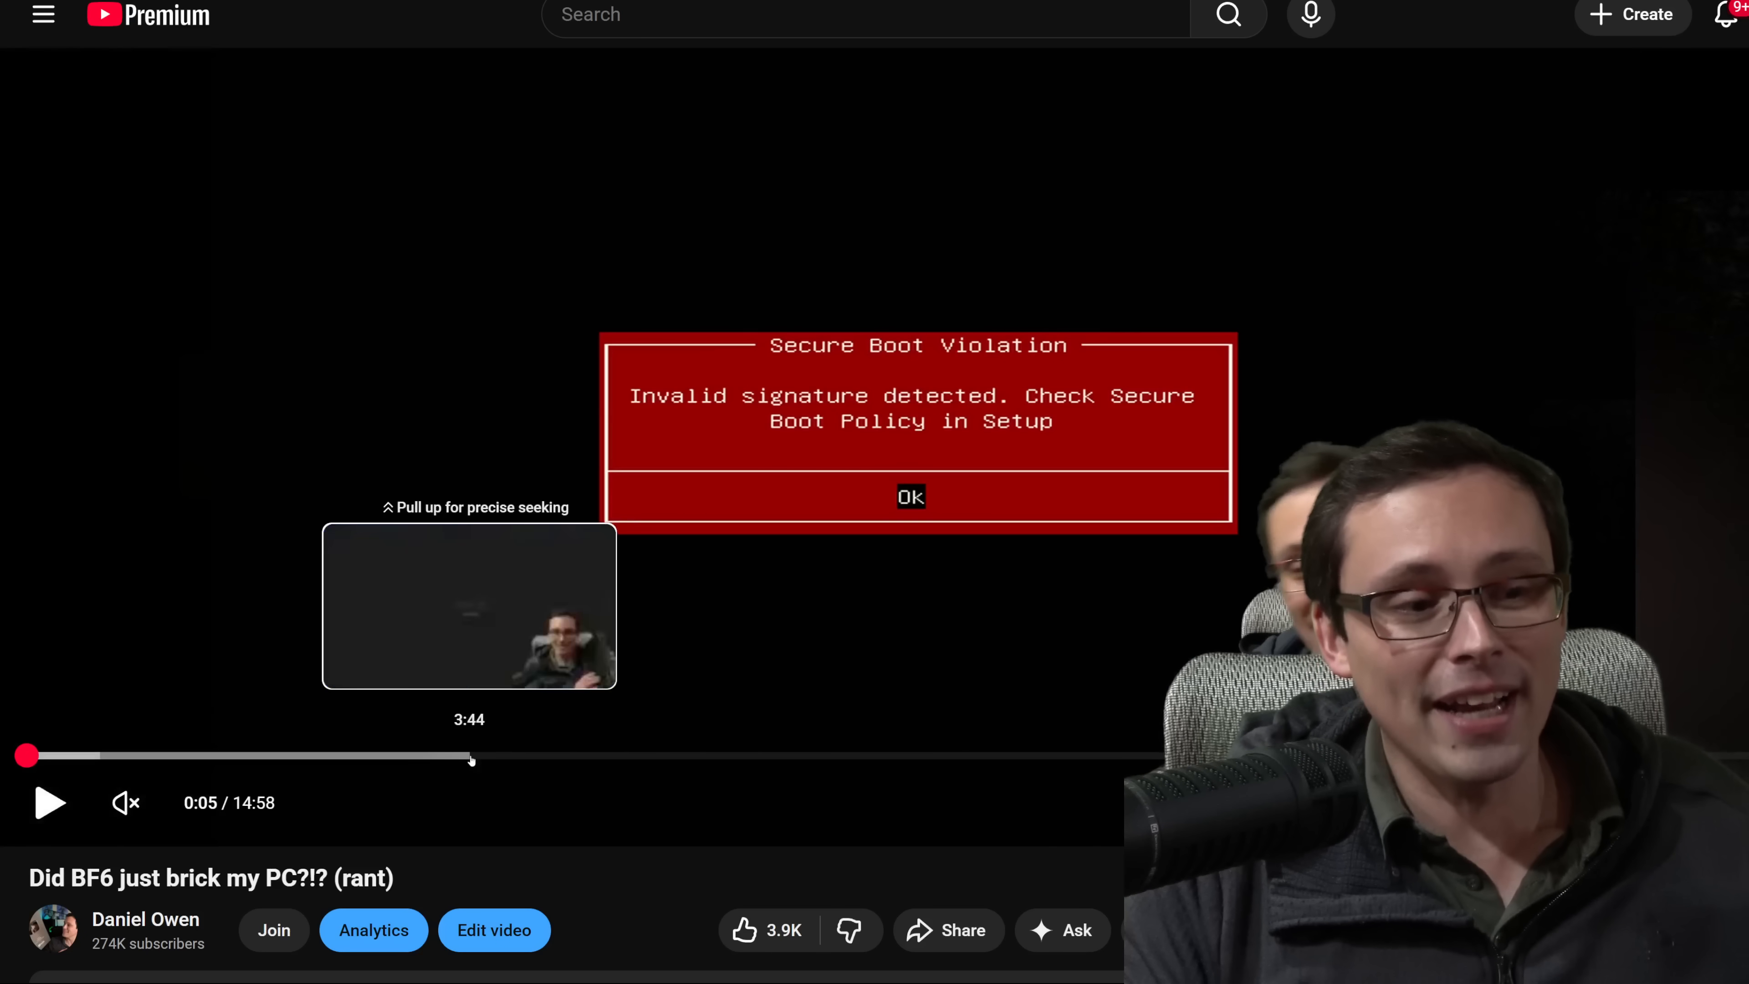
pyautogui.moveTo(661, 764)
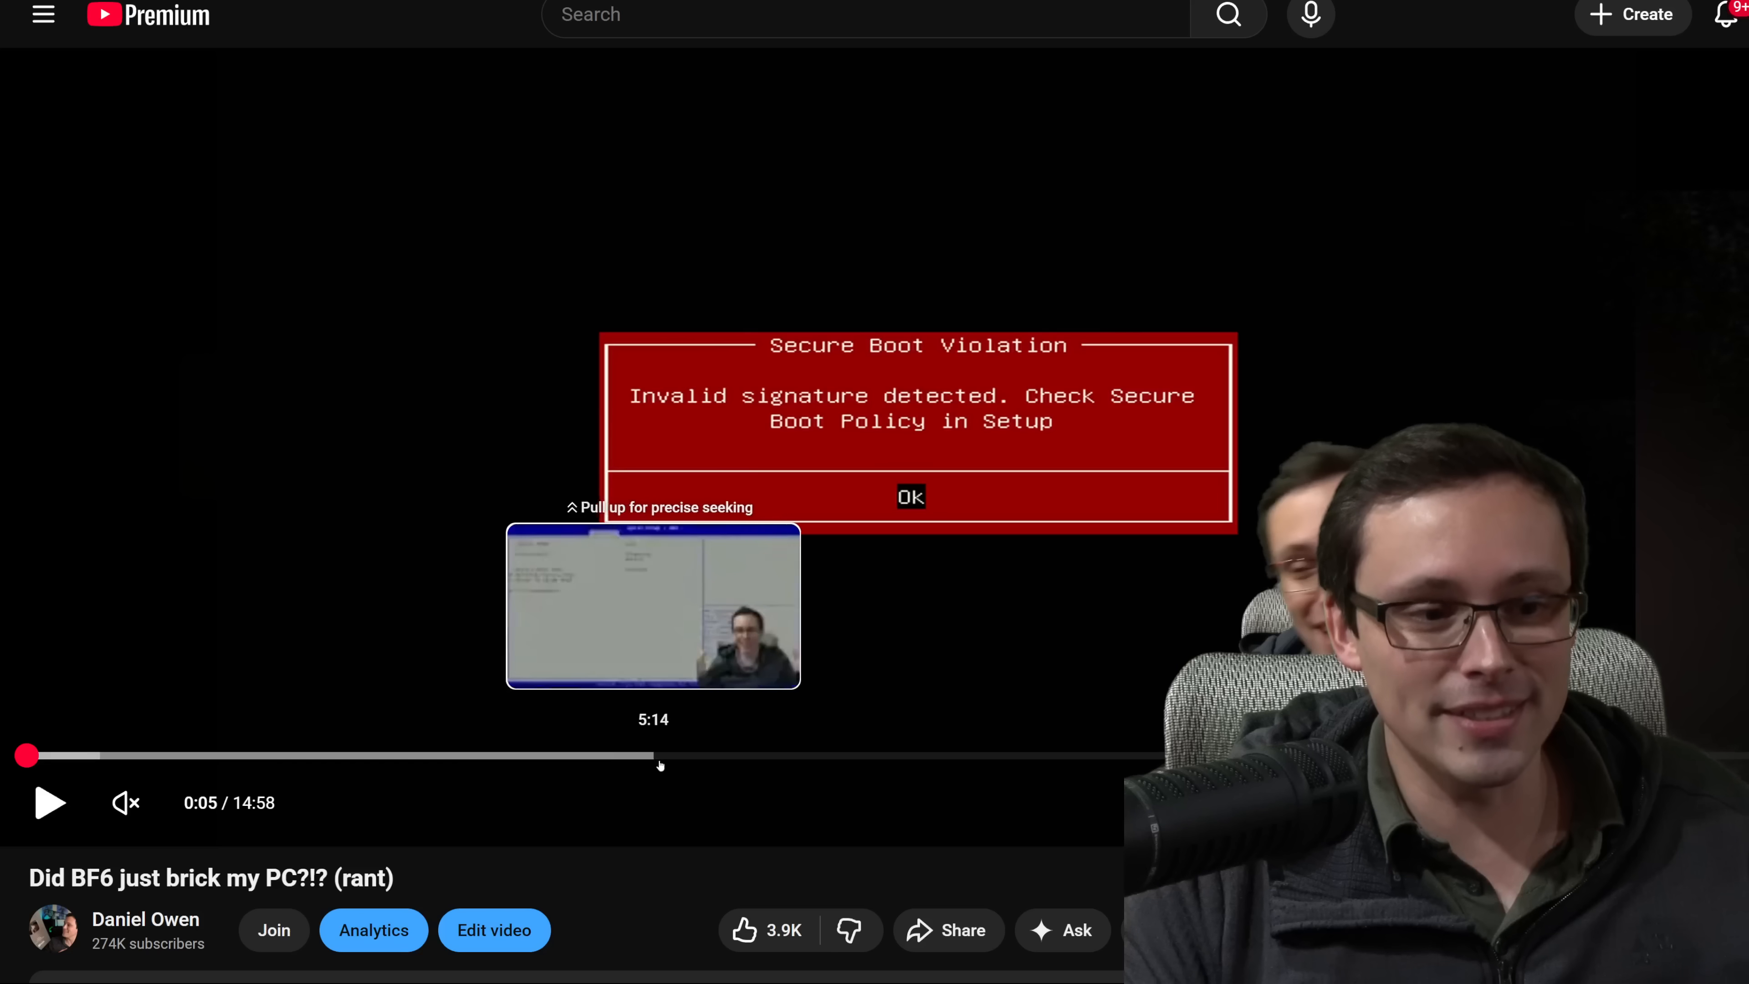
pyautogui.moveTo(762, 756)
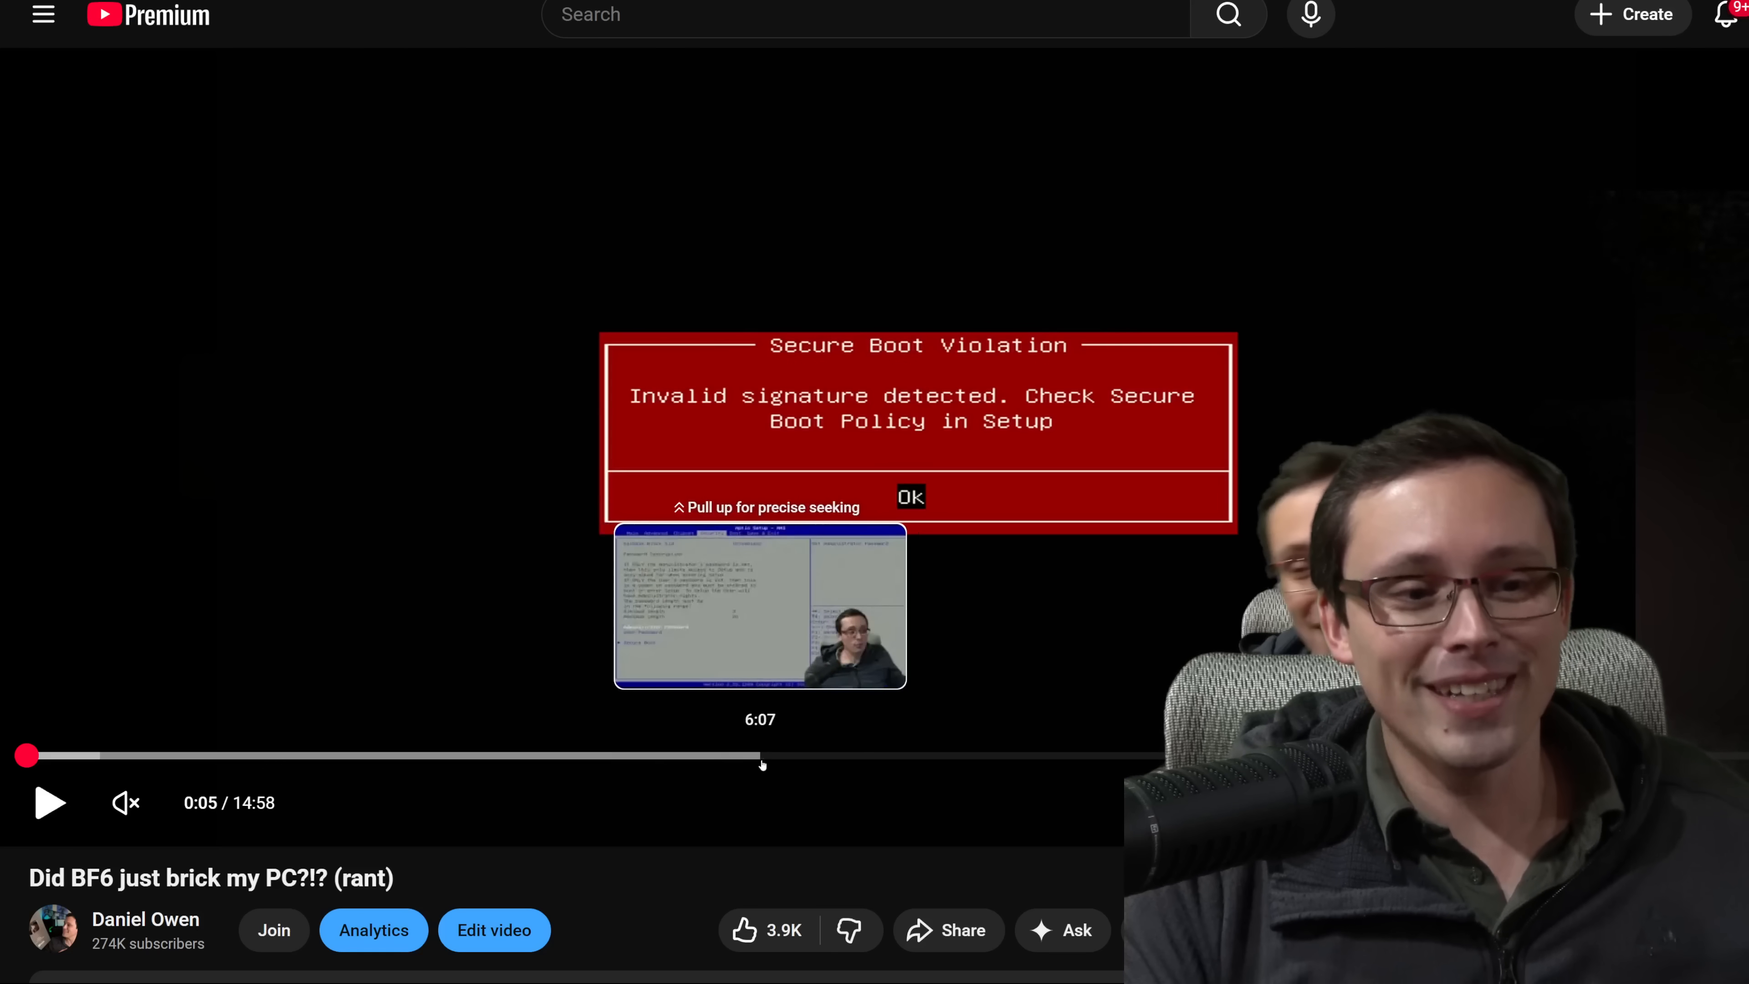
pyautogui.moveTo(726, 759)
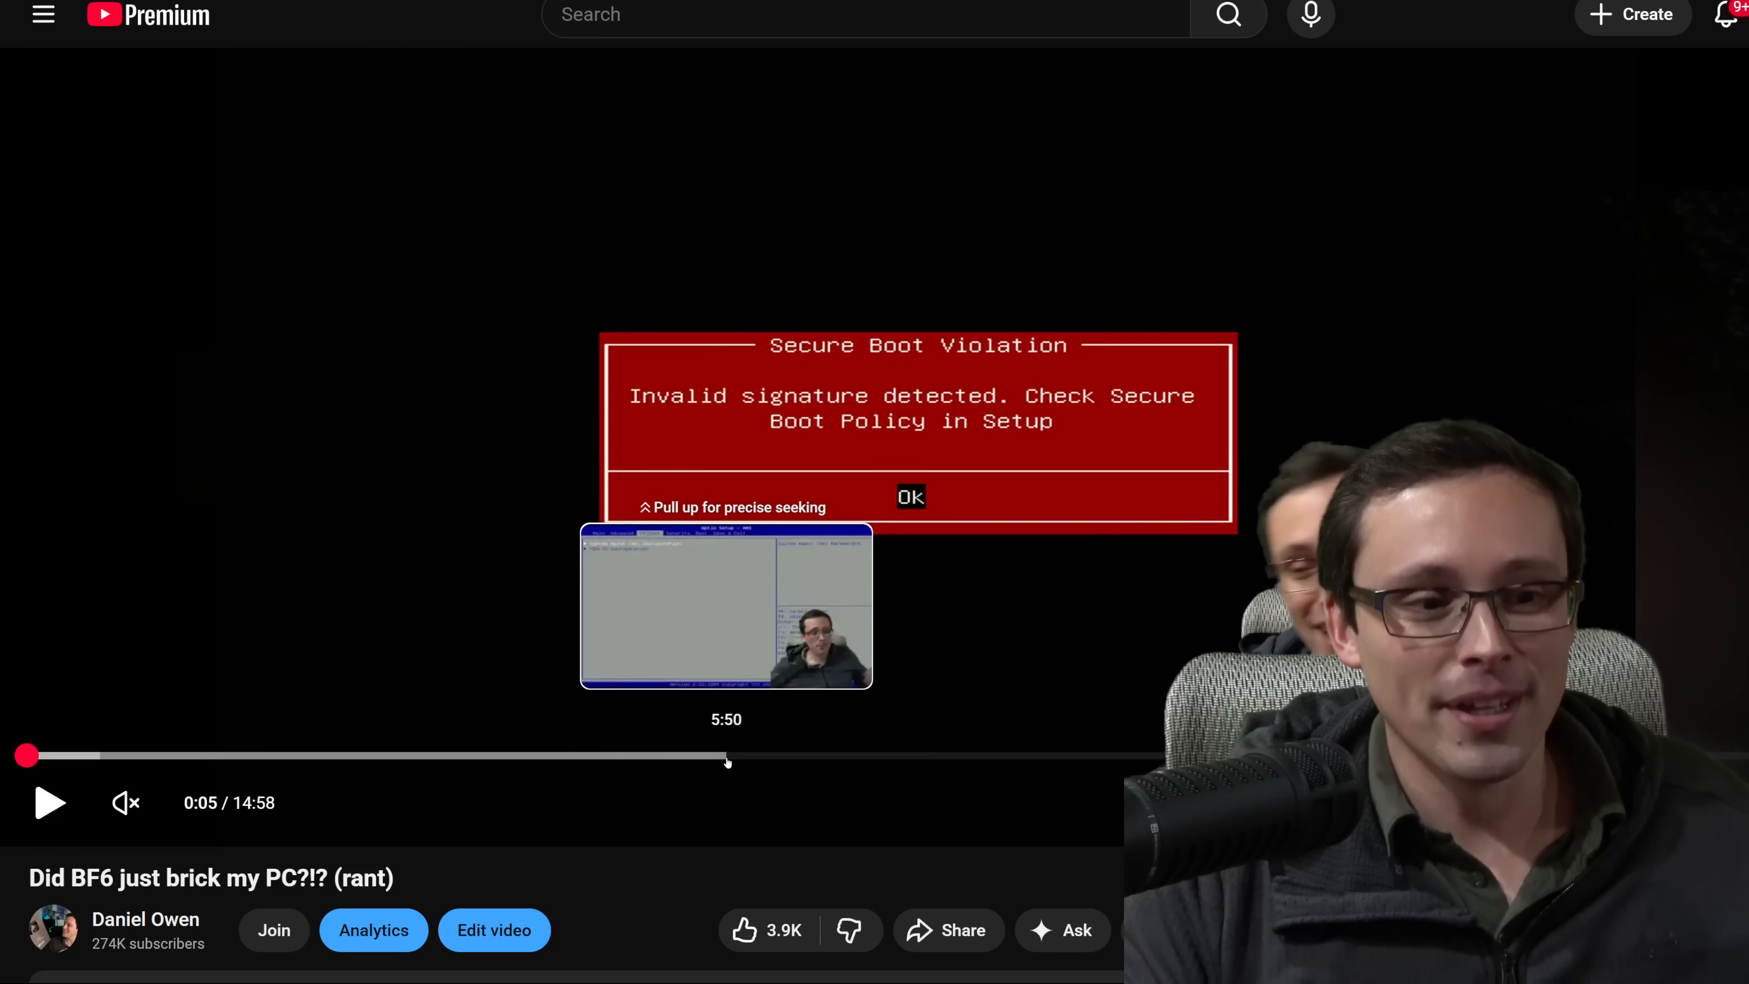
pyautogui.moveTo(700, 759)
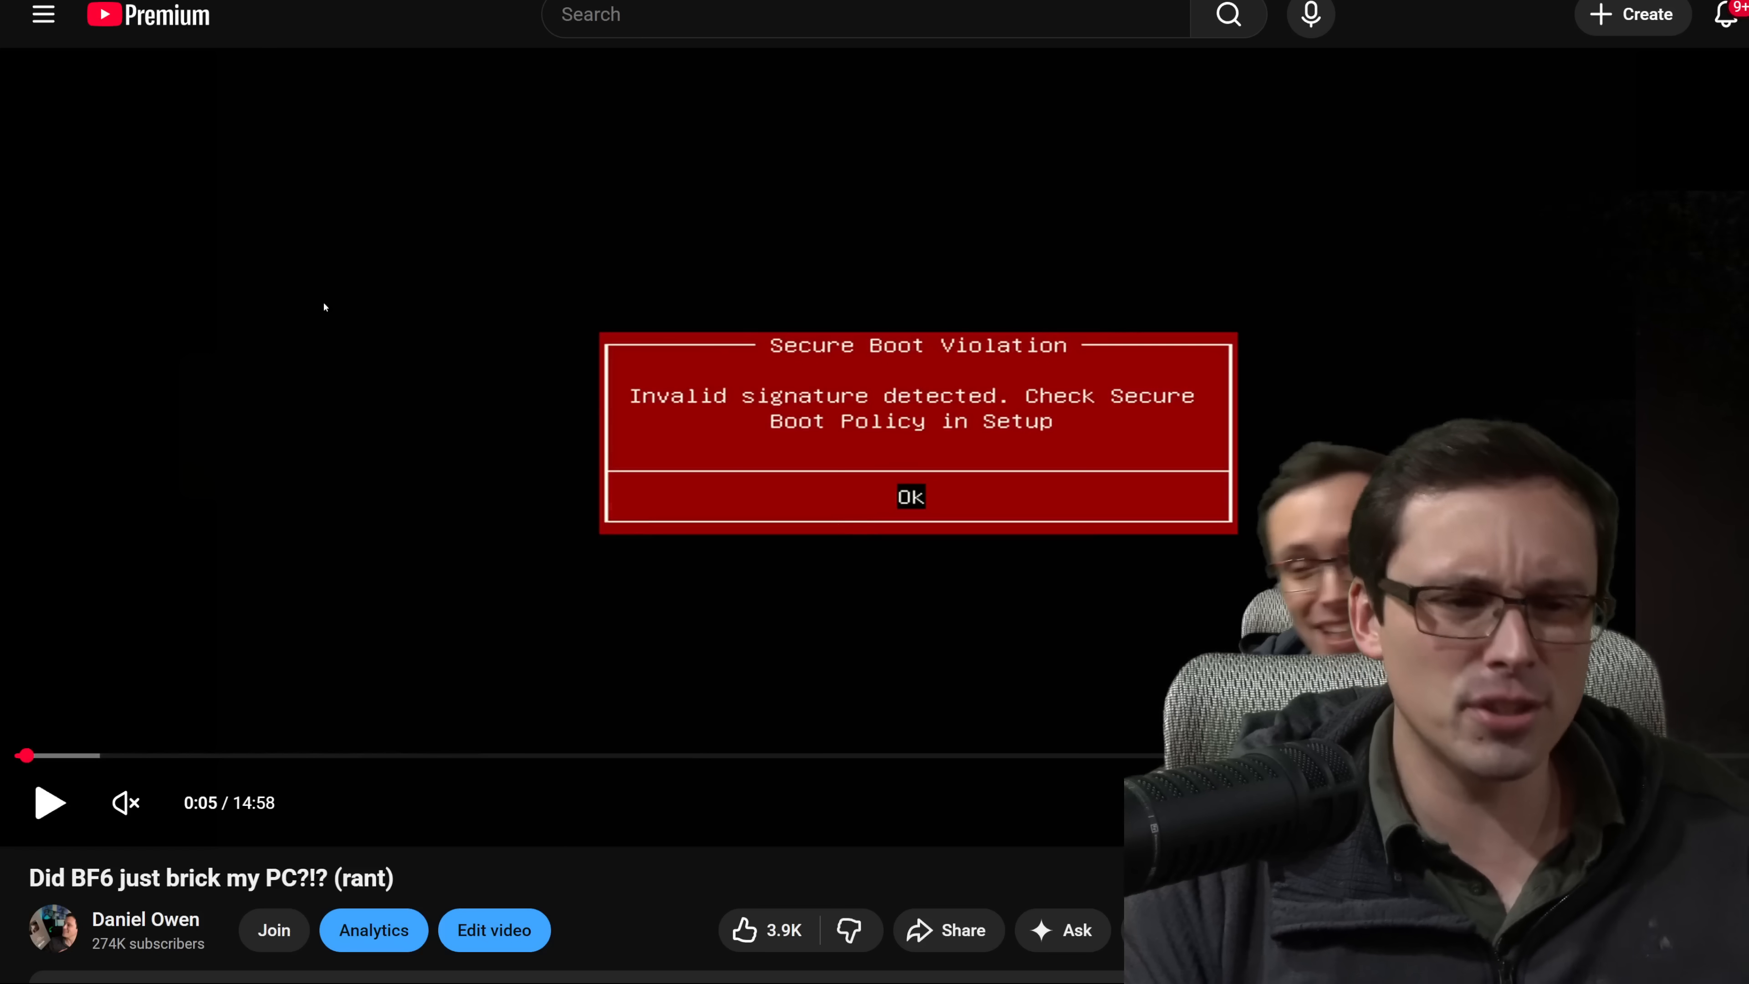
# Scroll down the YouTube page below the paused video
pyautogui.scroll(-3)
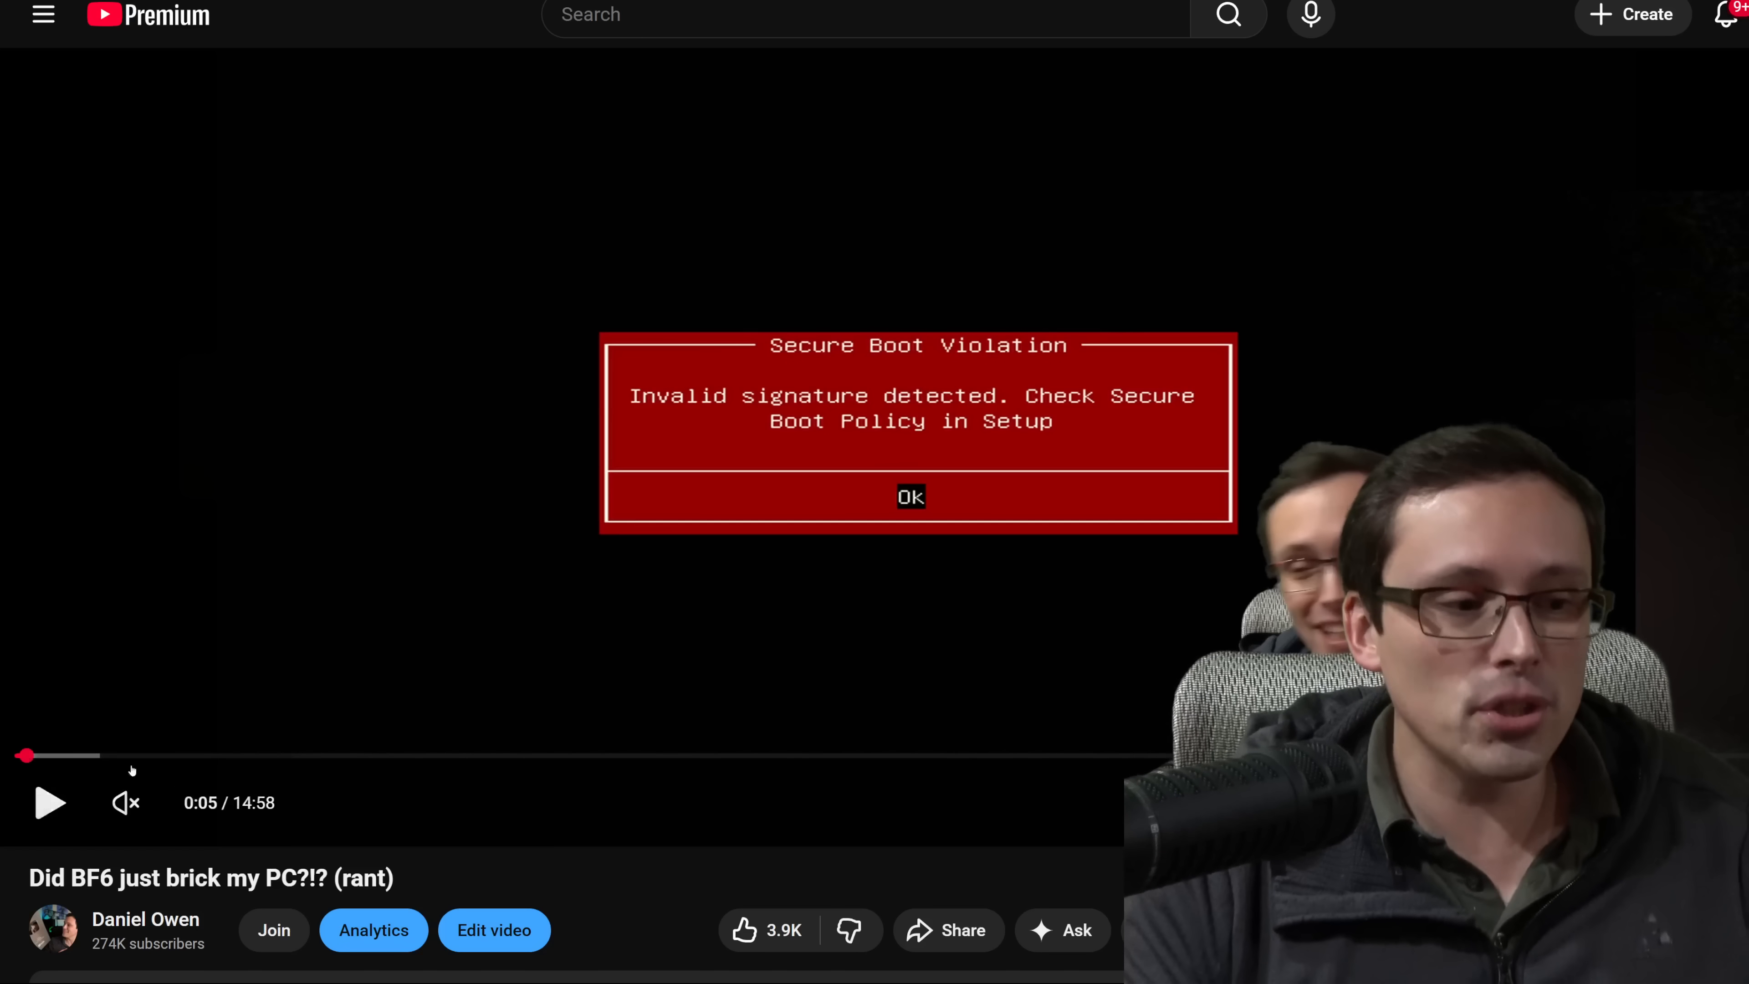
pyautogui.moveTo(275, 755)
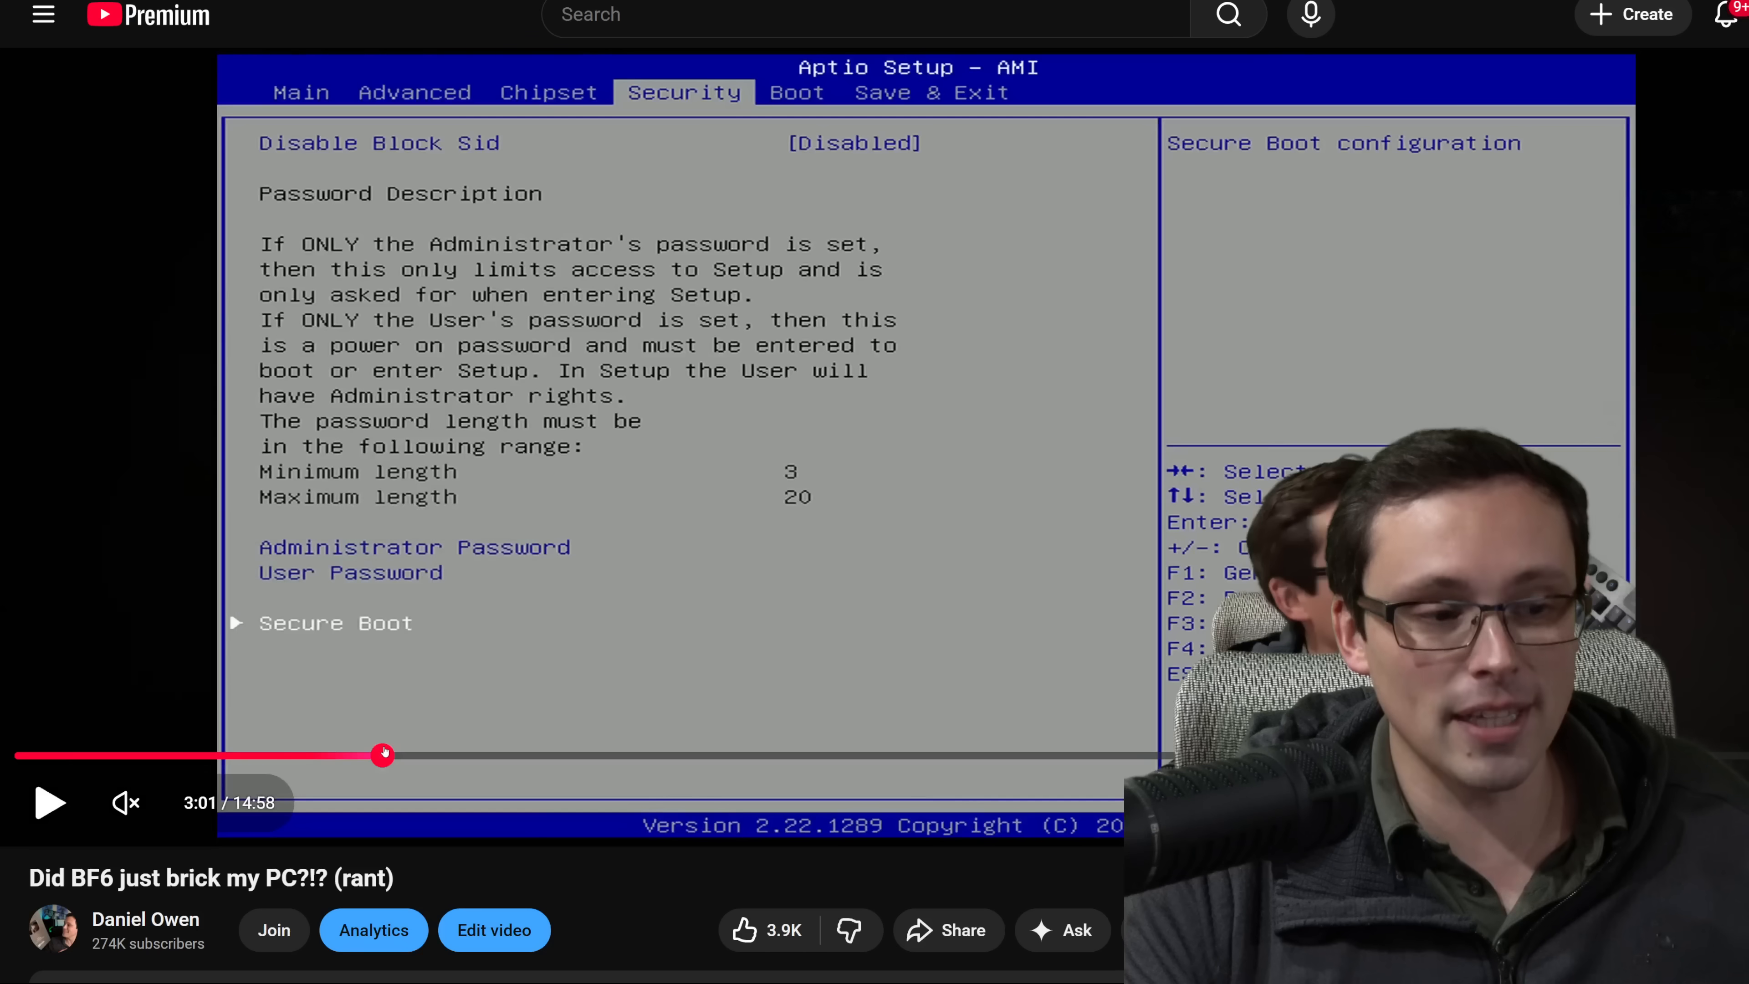
pyautogui.moveTo(379, 755)
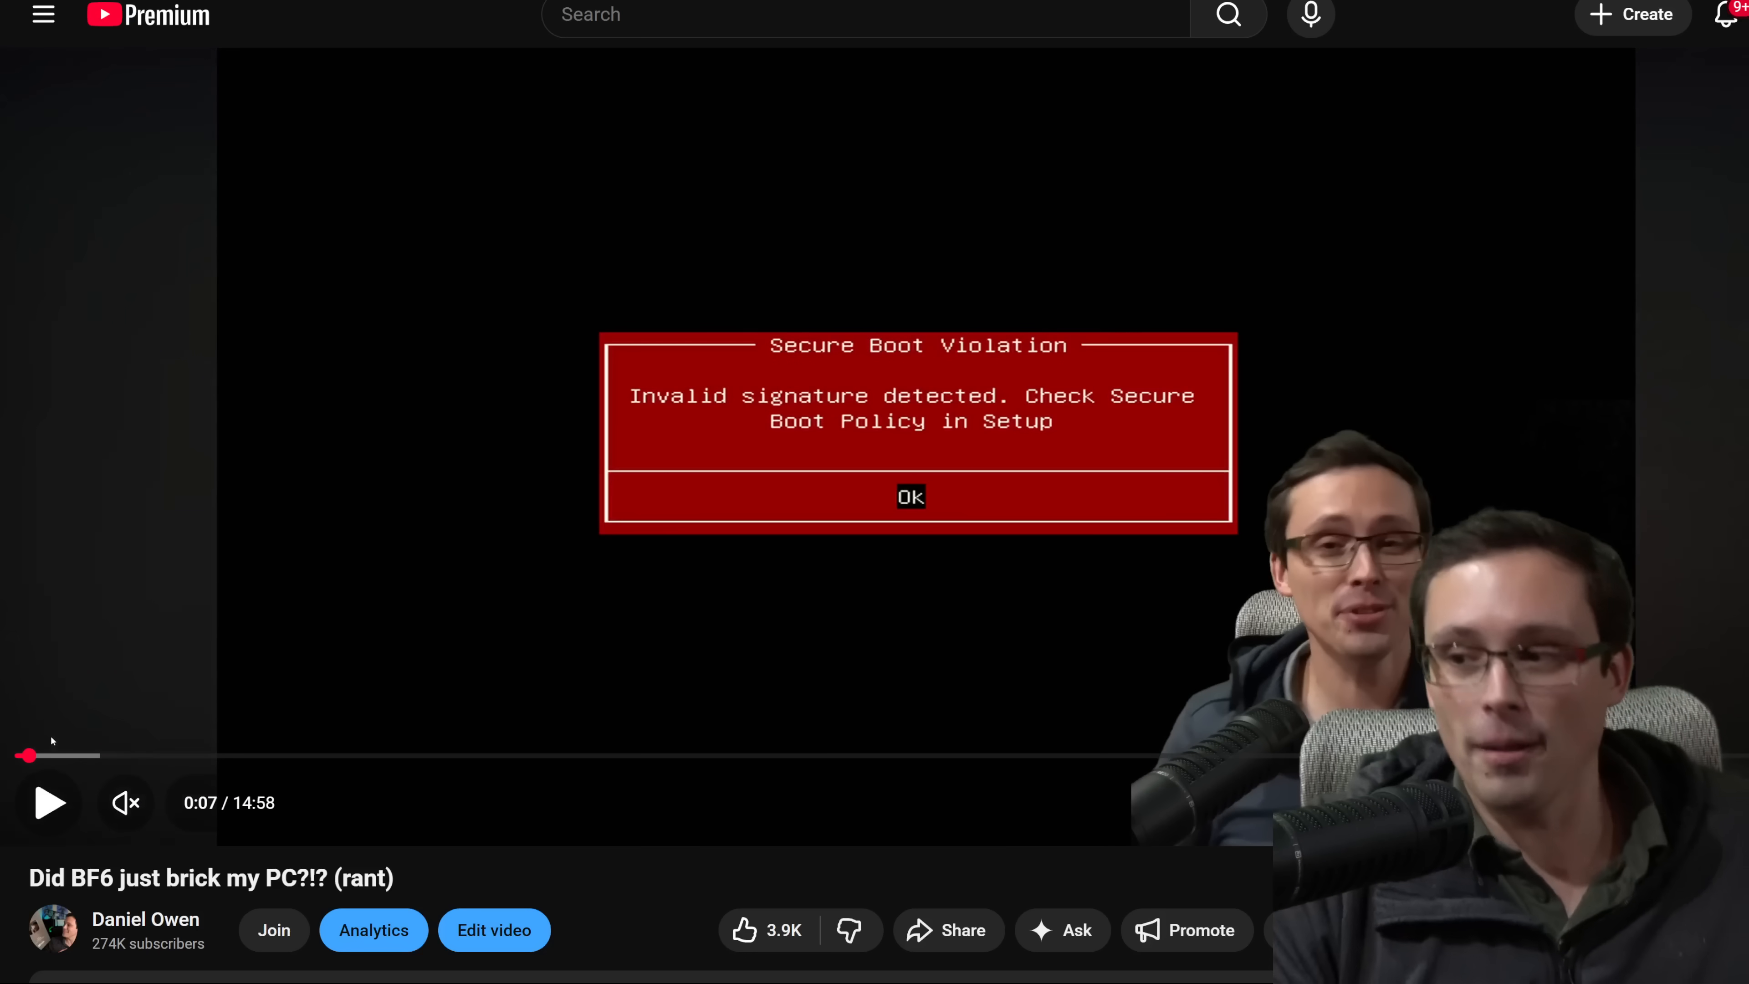
pyautogui.moveTo(125, 756)
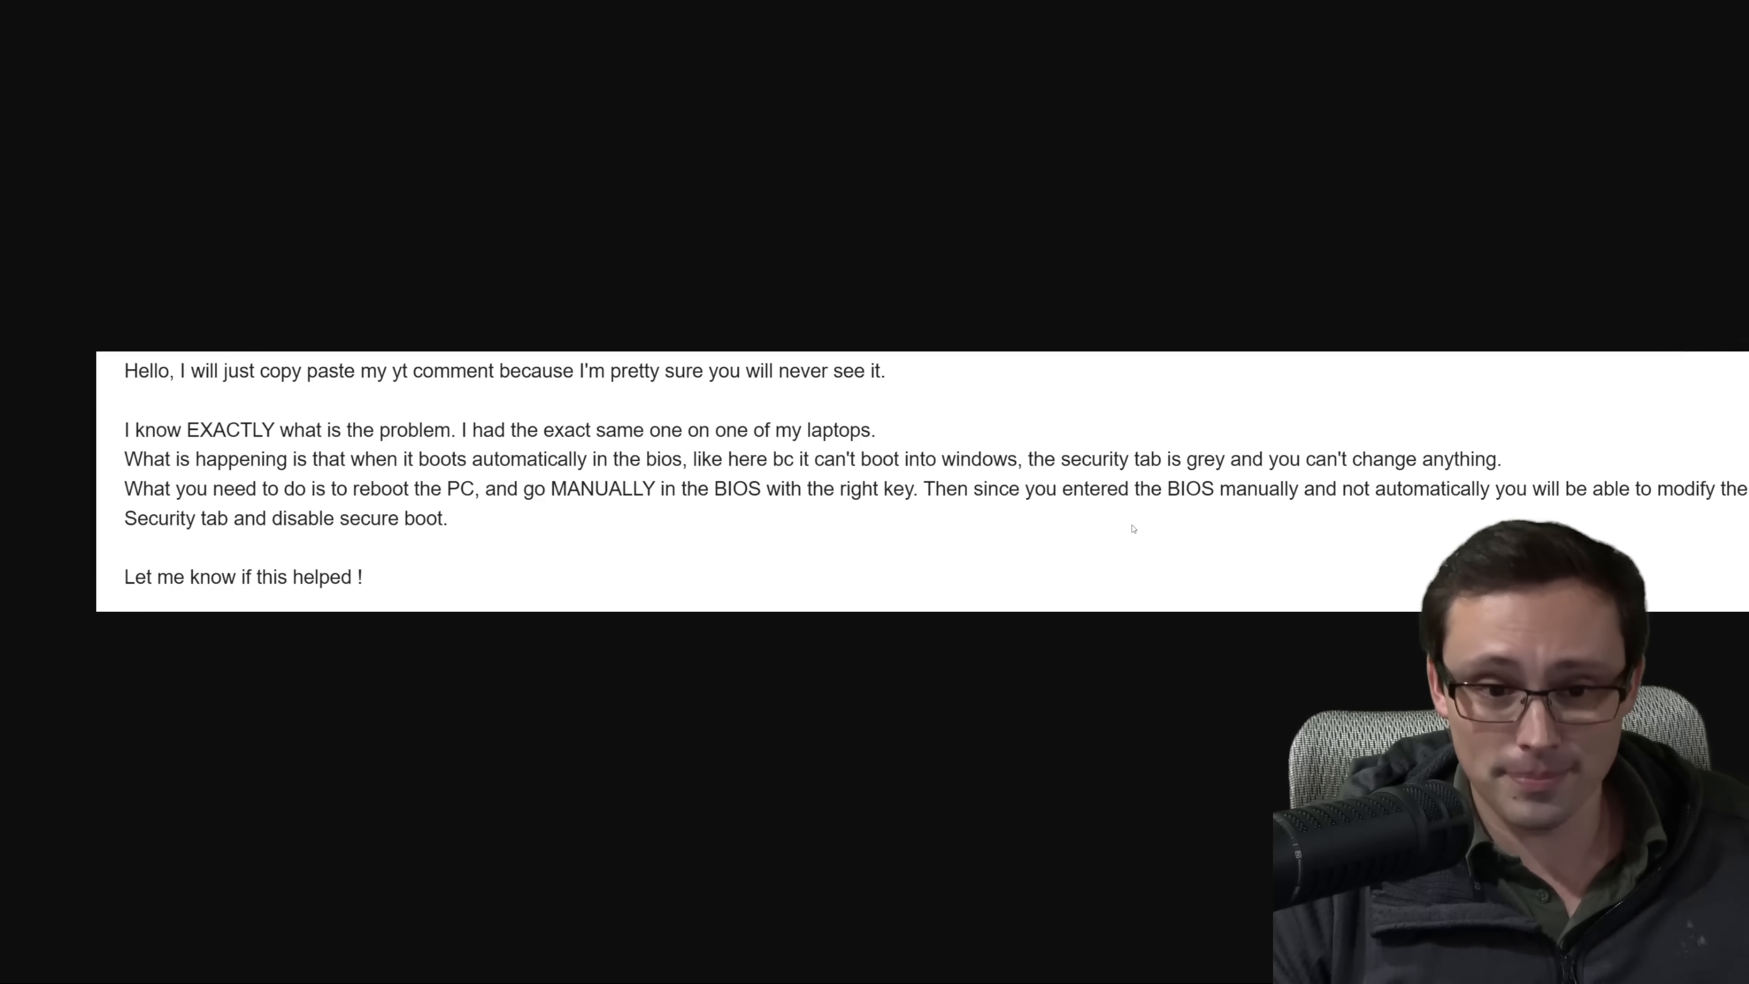
pyautogui.moveTo(825, 487)
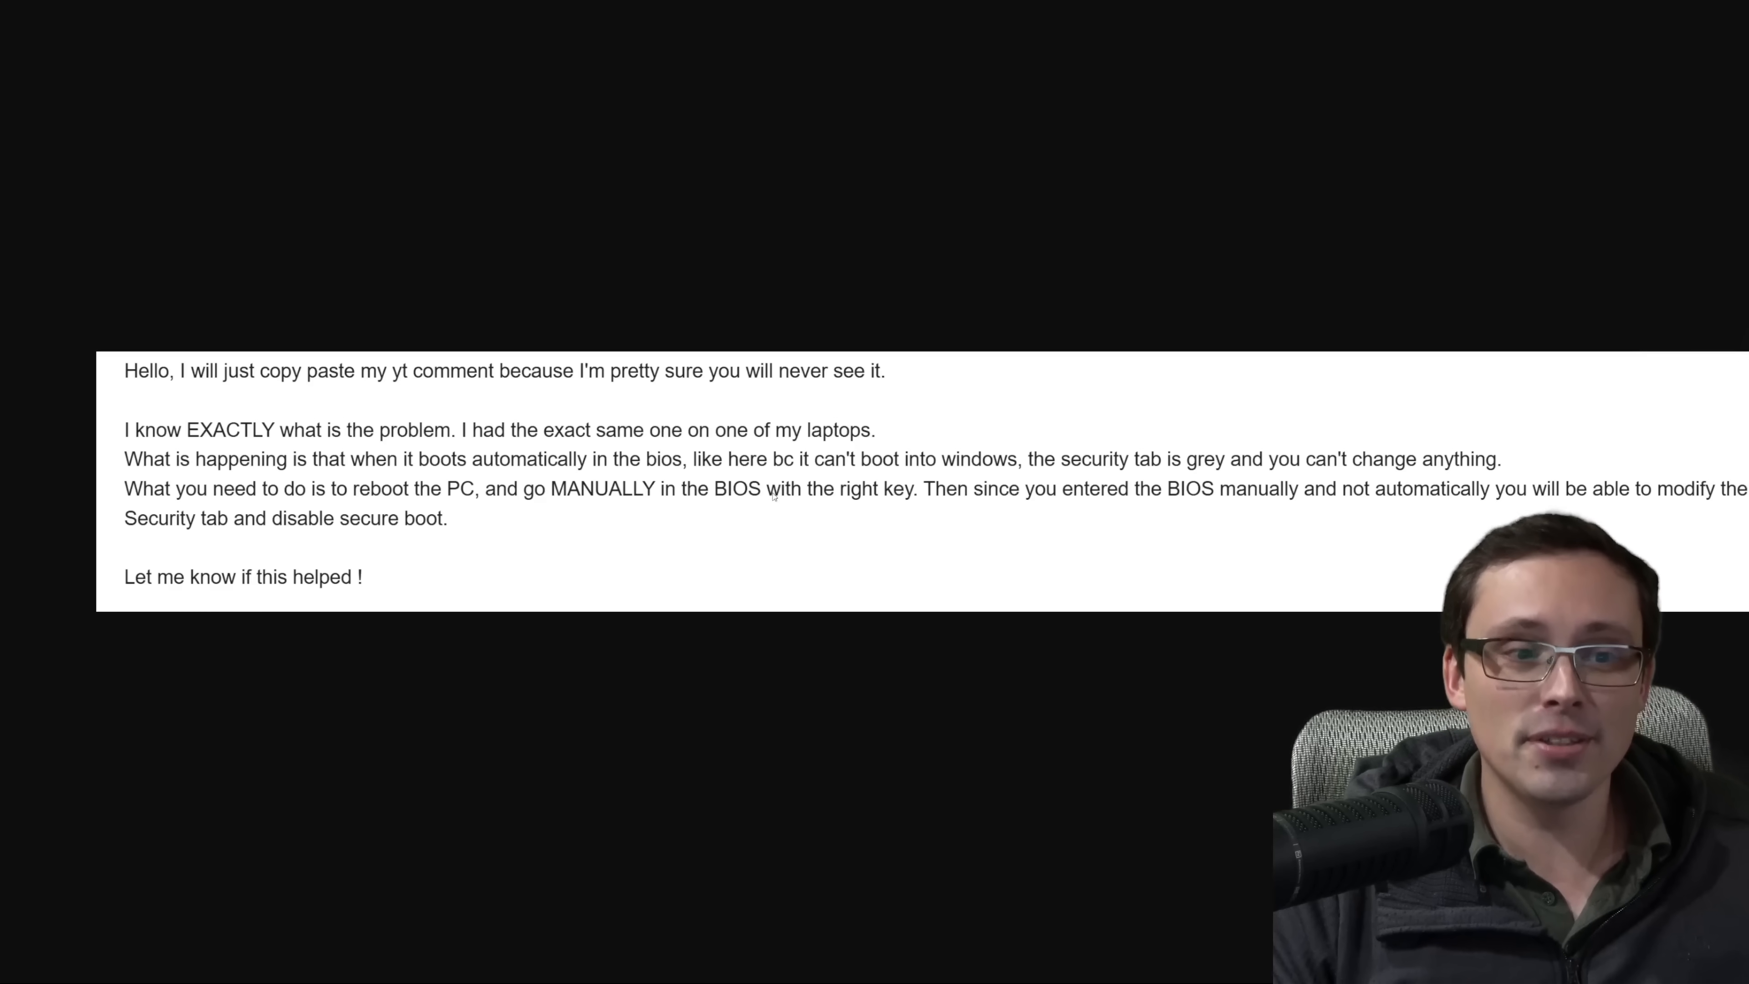
pyautogui.moveTo(411, 227)
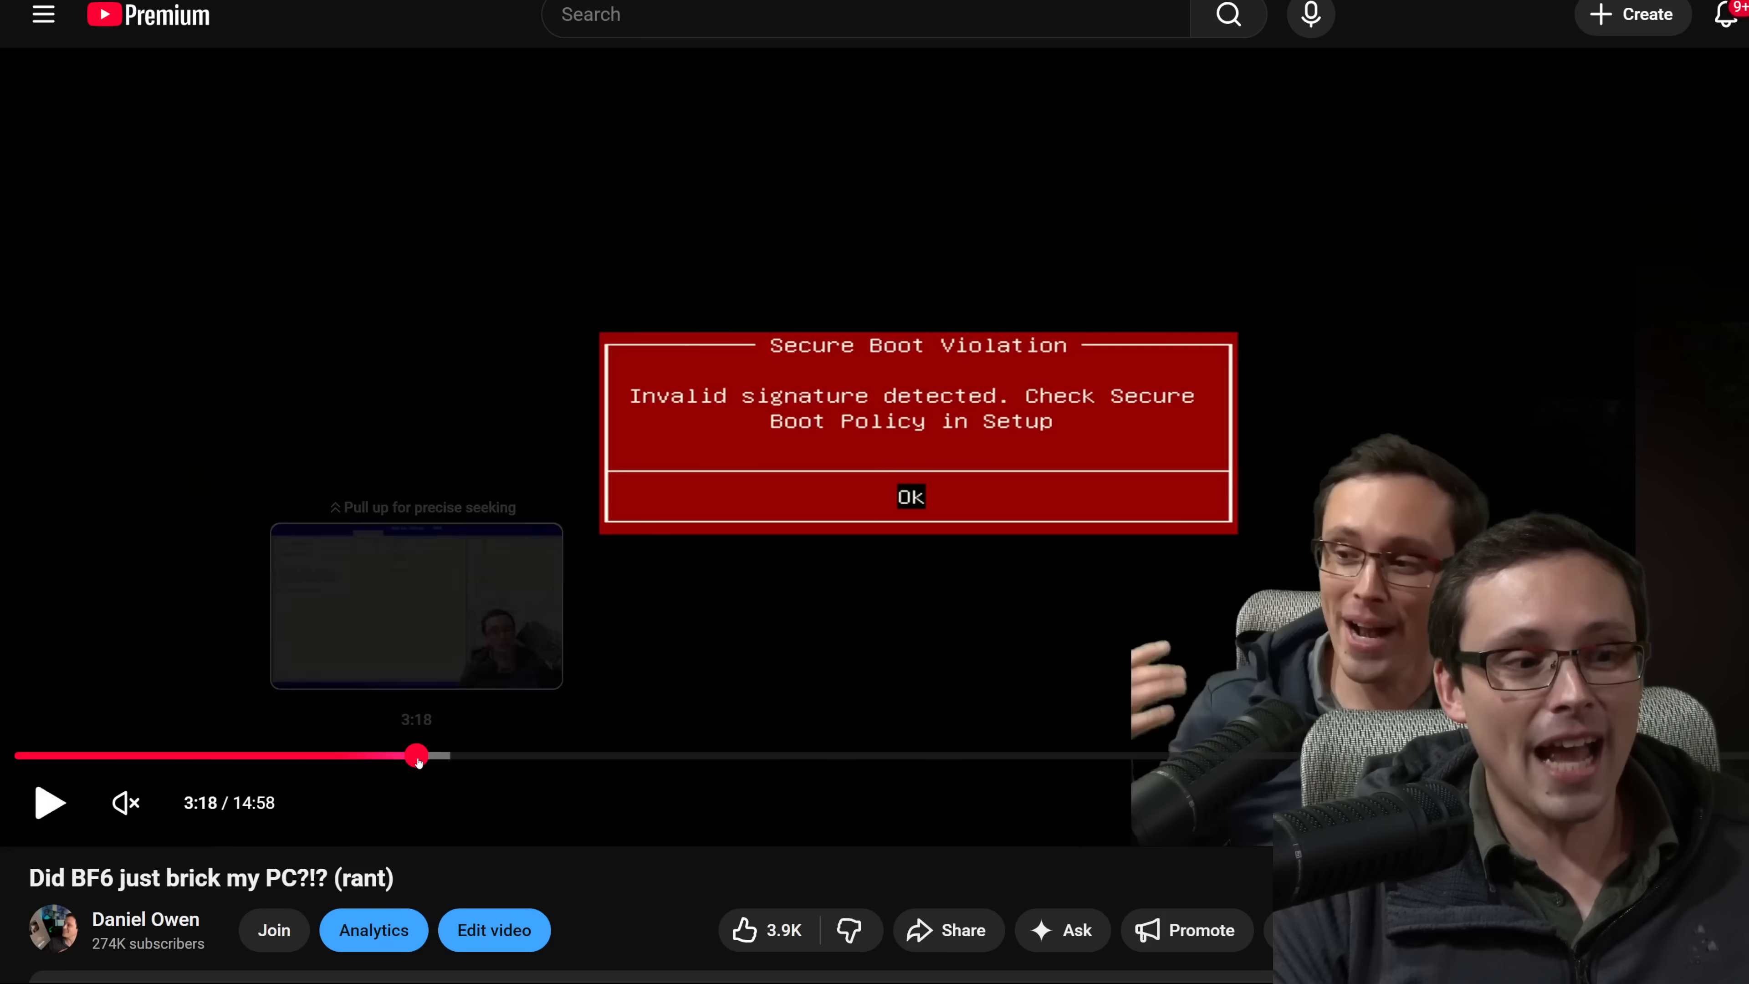
# Seek the video to 1:56 showing the Aptio Setup Security page with Secure Boot enabled
pyautogui.click(910, 496)
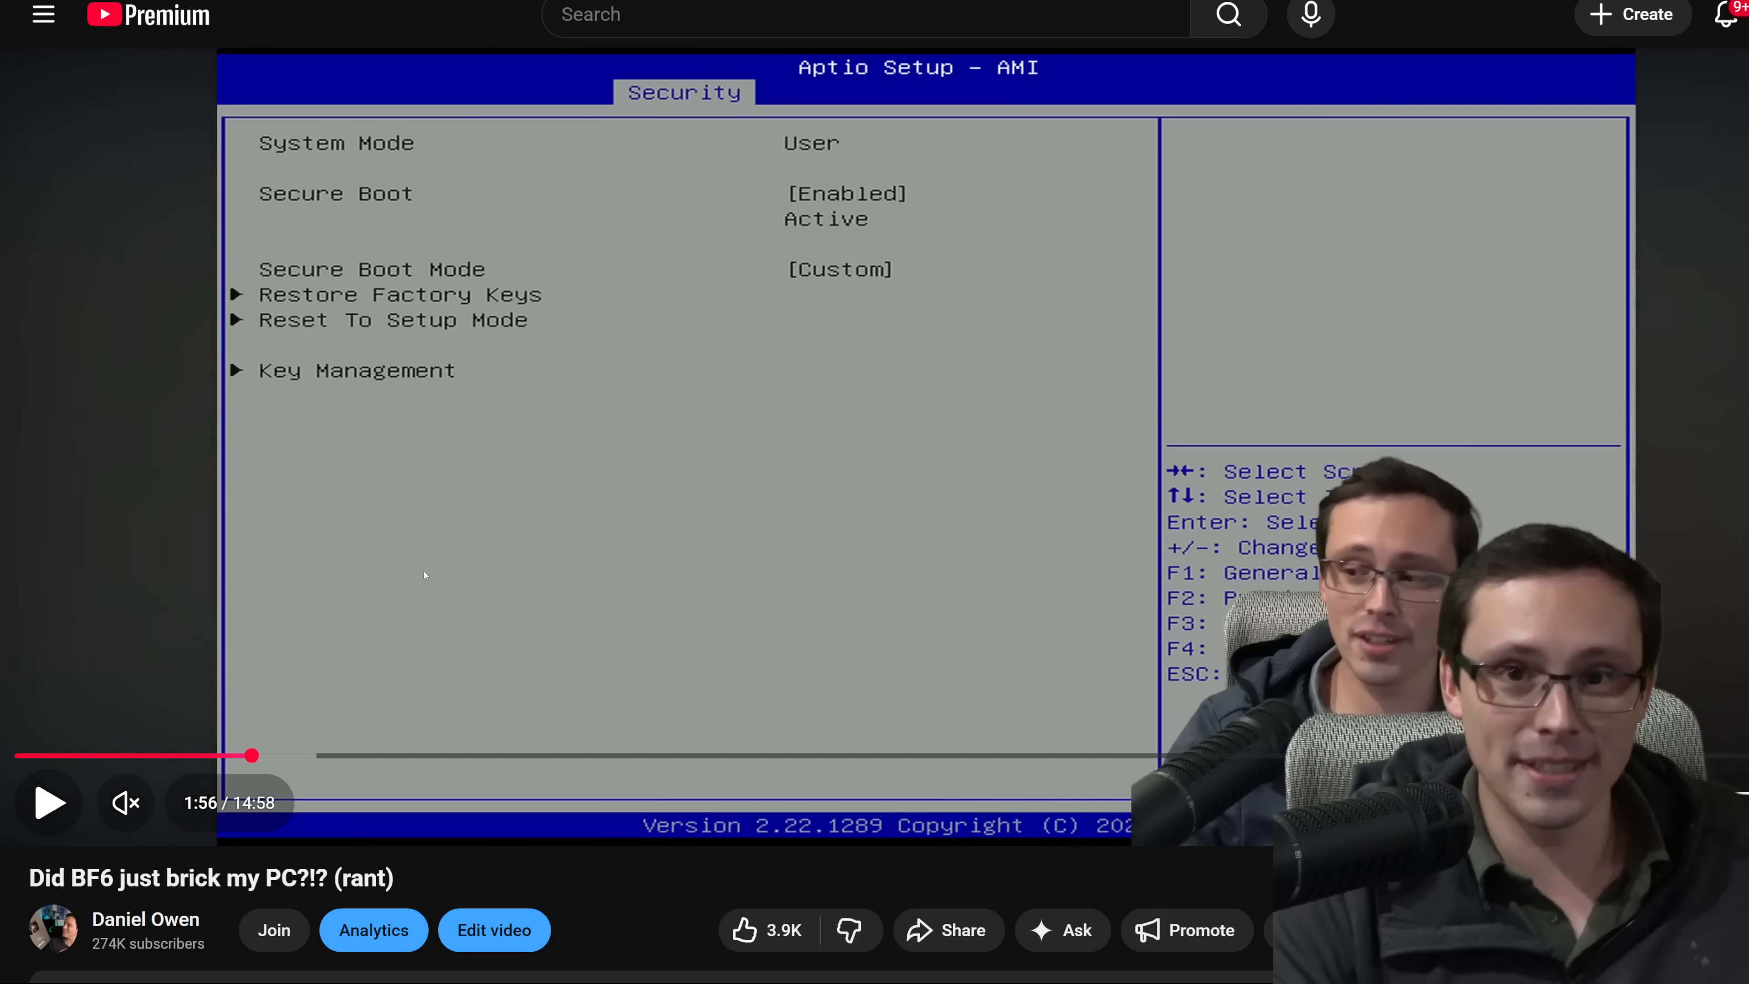
pyautogui.moveTo(454, 241)
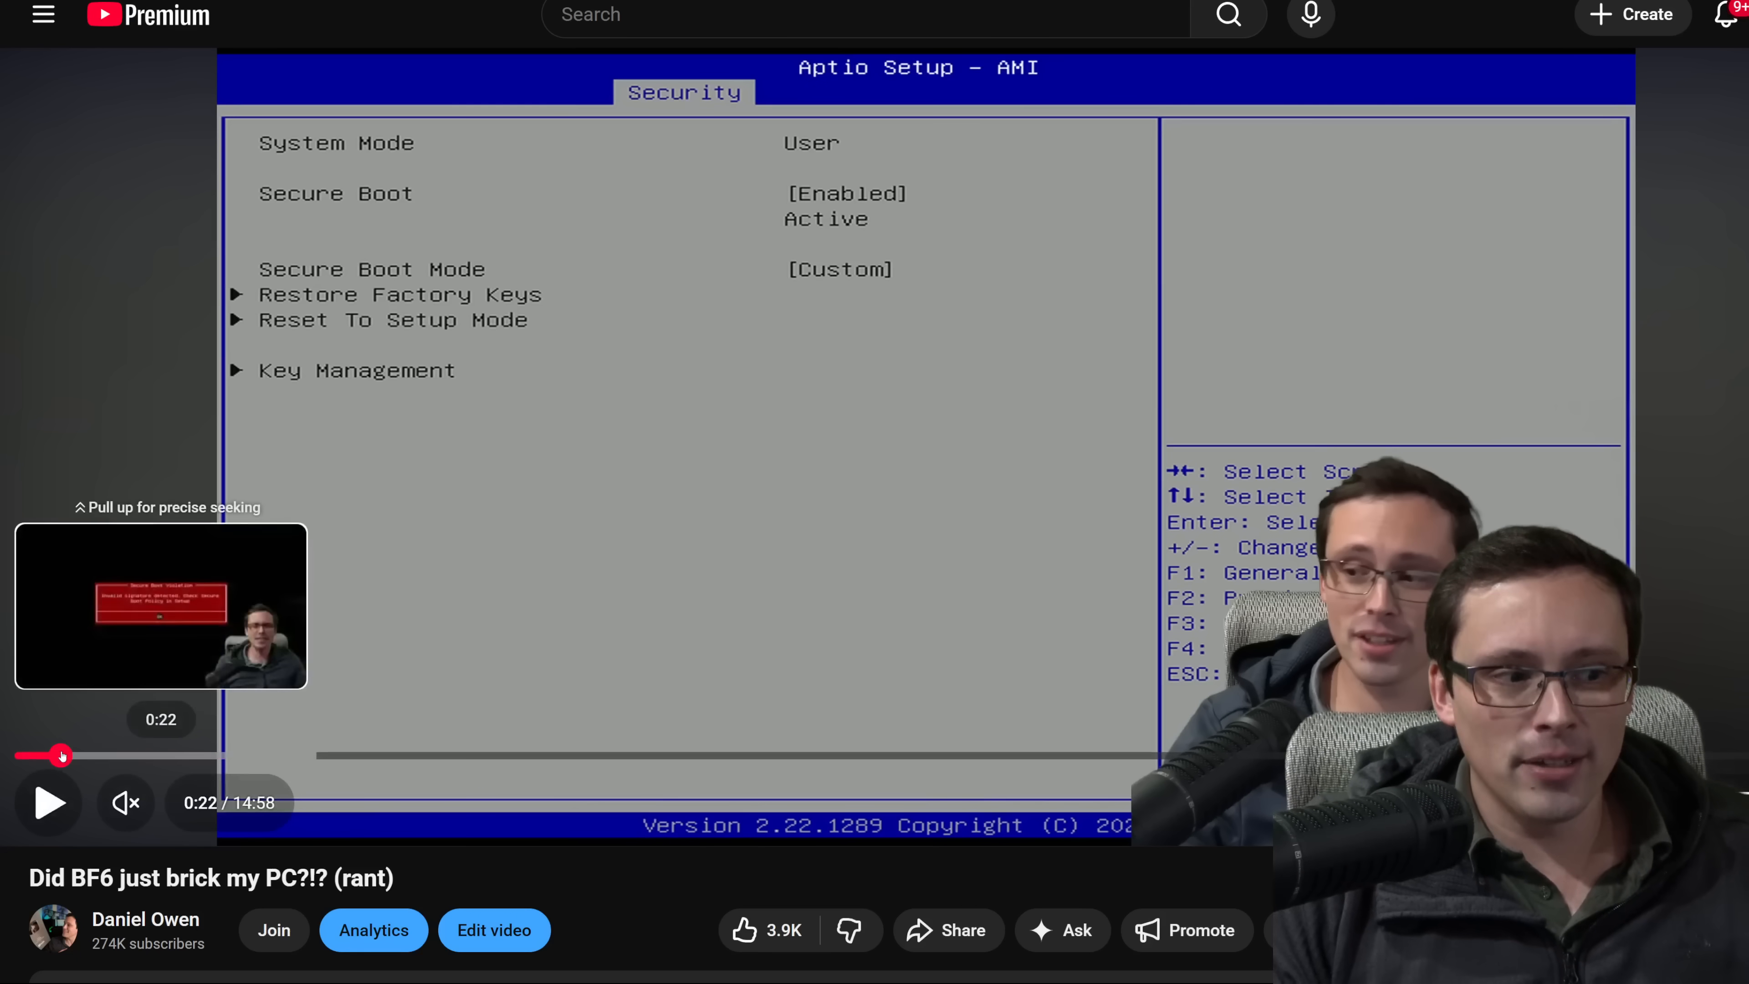
pyautogui.moveTo(298, 757)
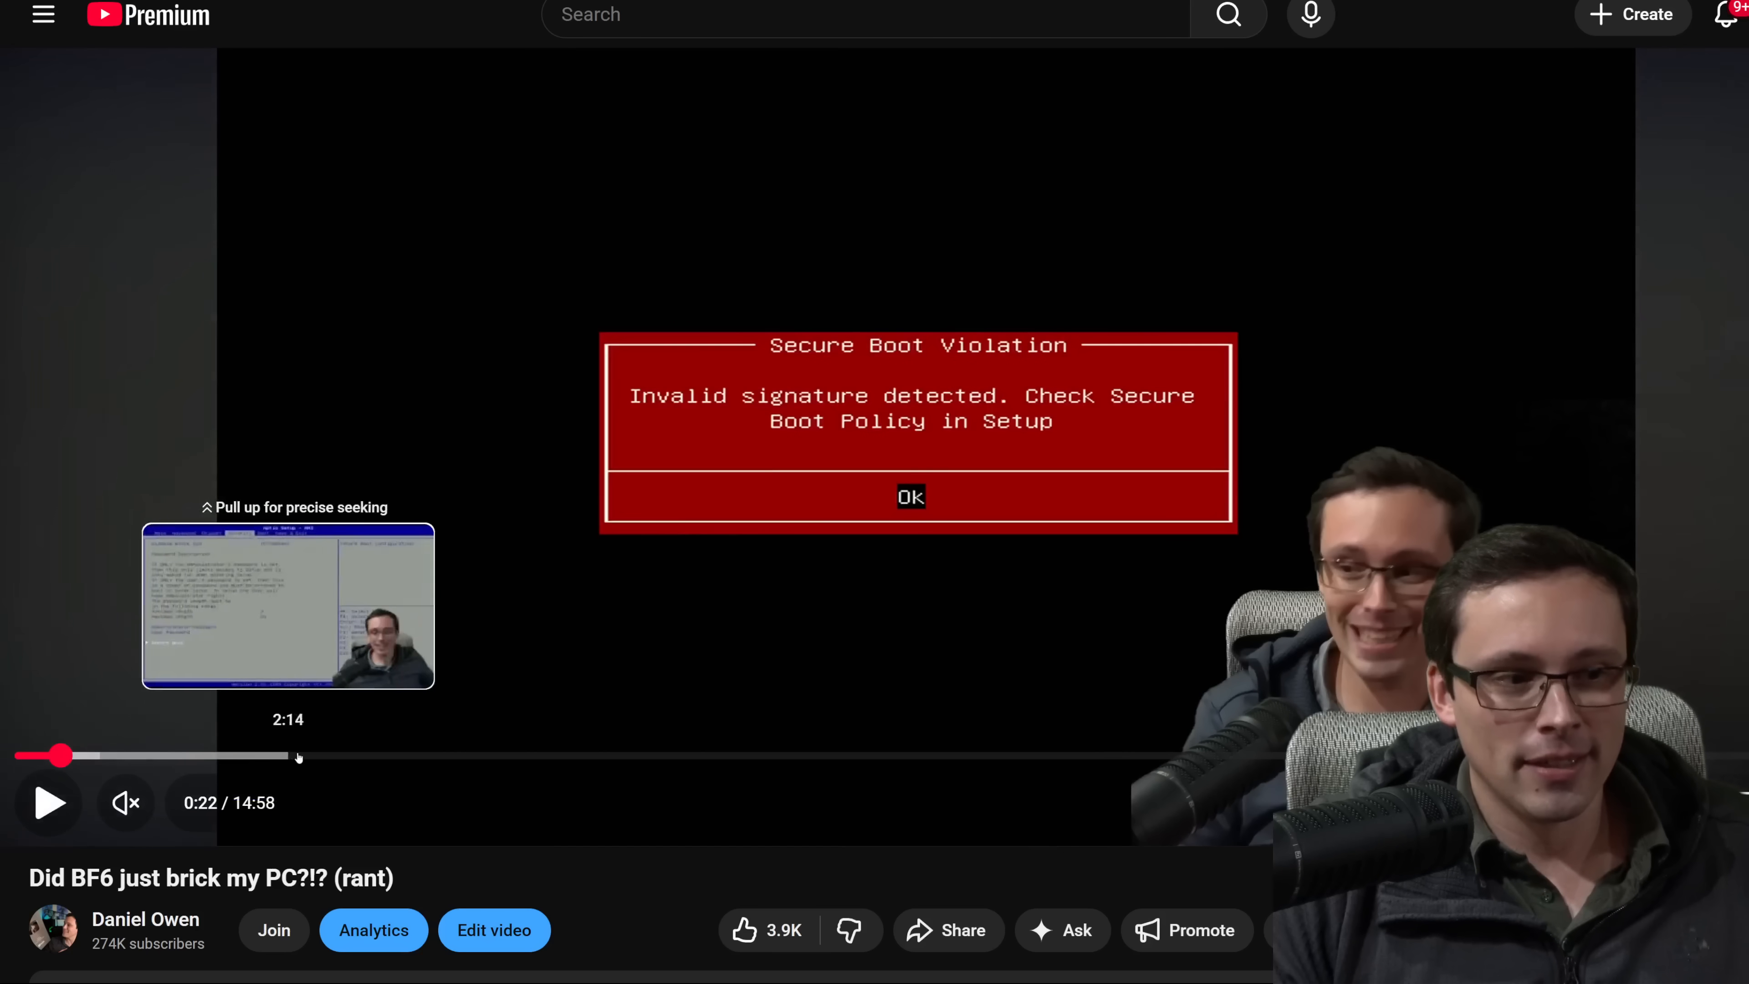
pyautogui.moveTo(399, 756)
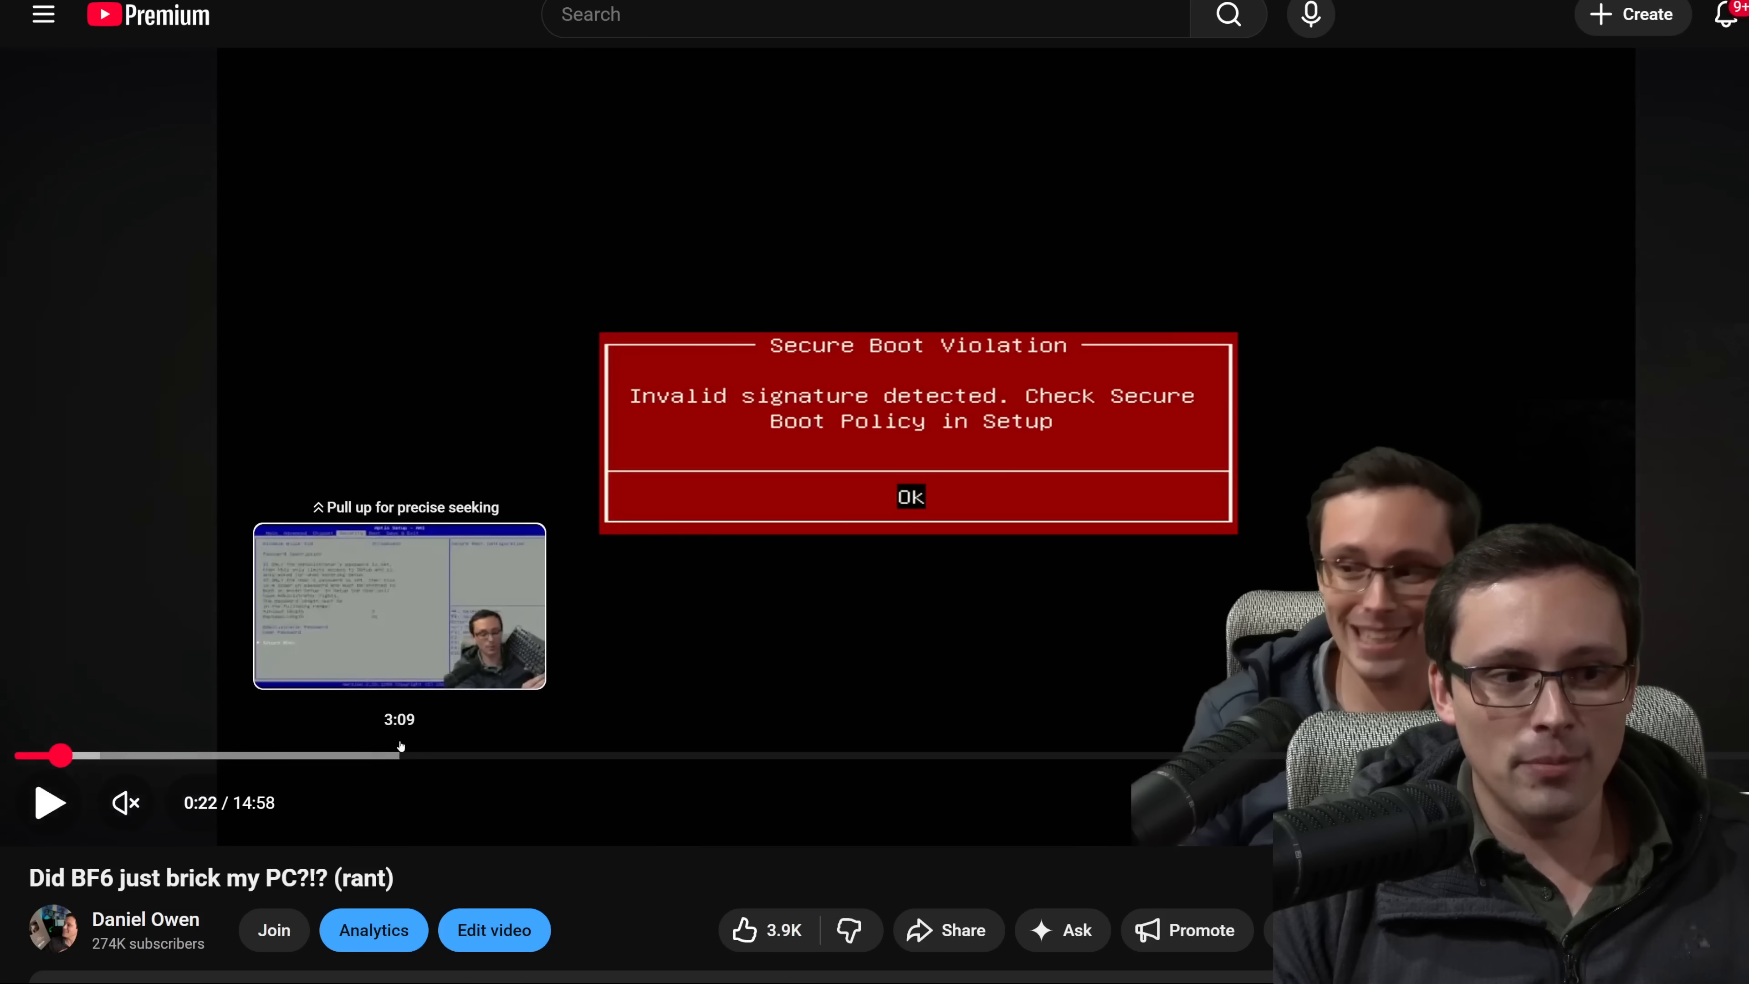
pyautogui.click(418, 755)
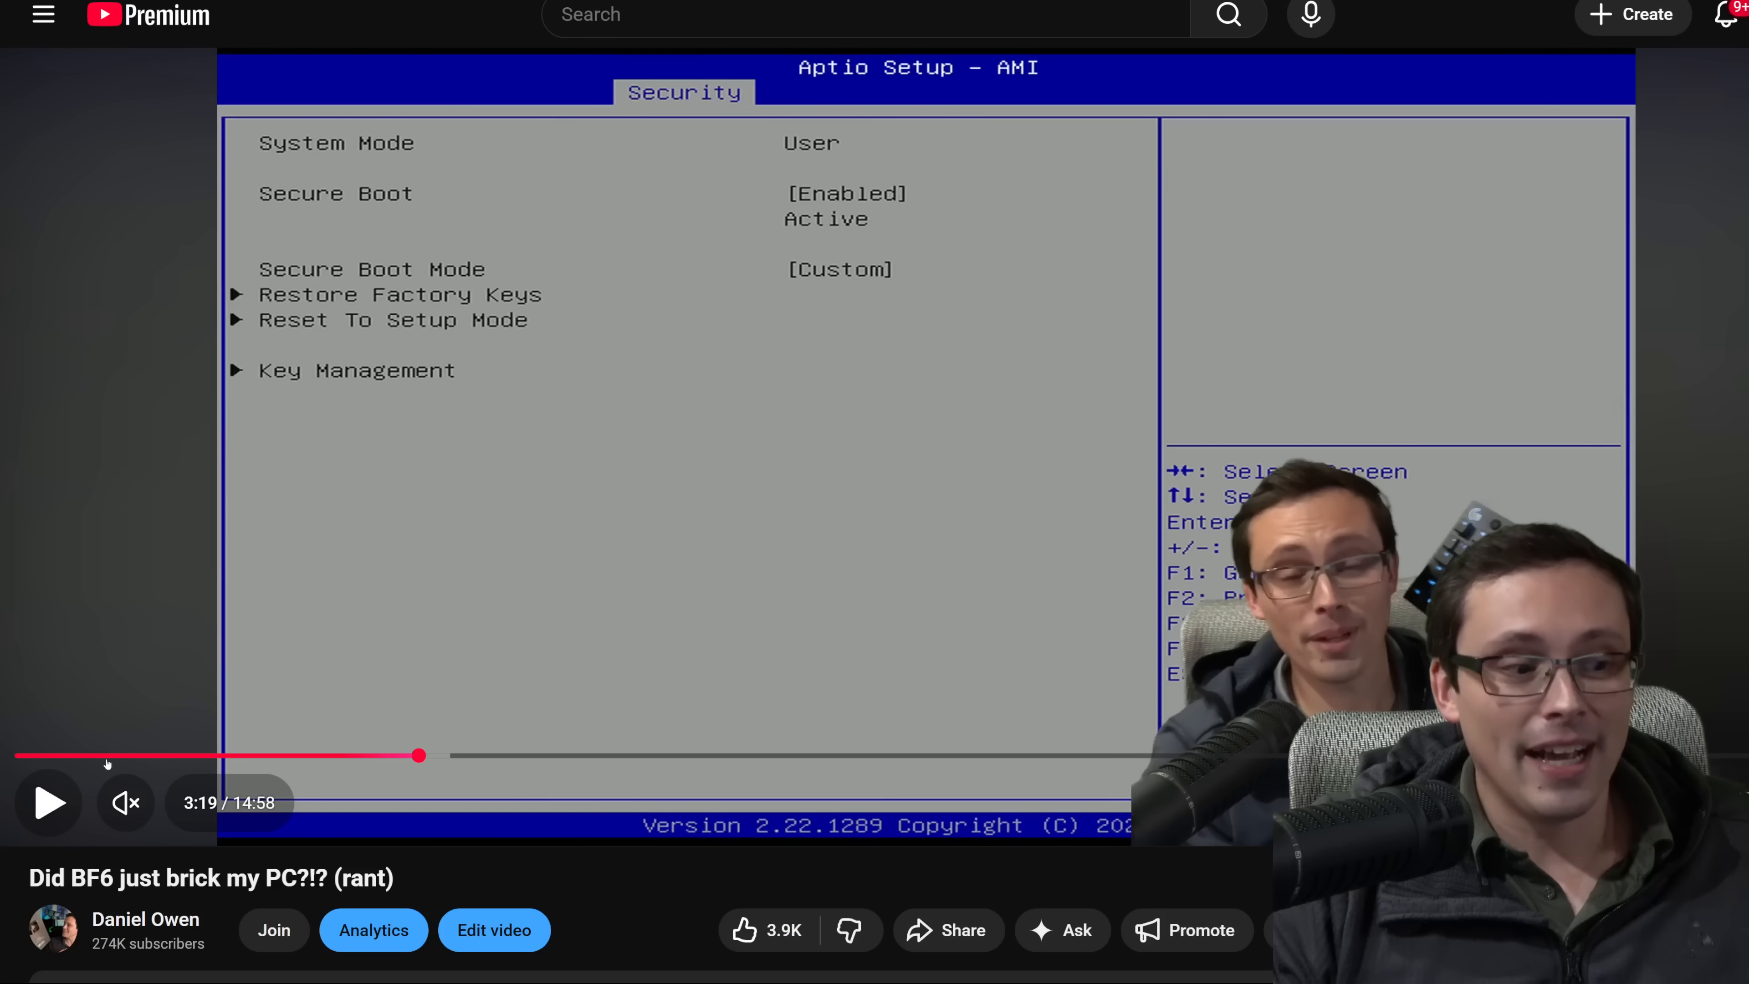
pyautogui.moveTo(115, 755)
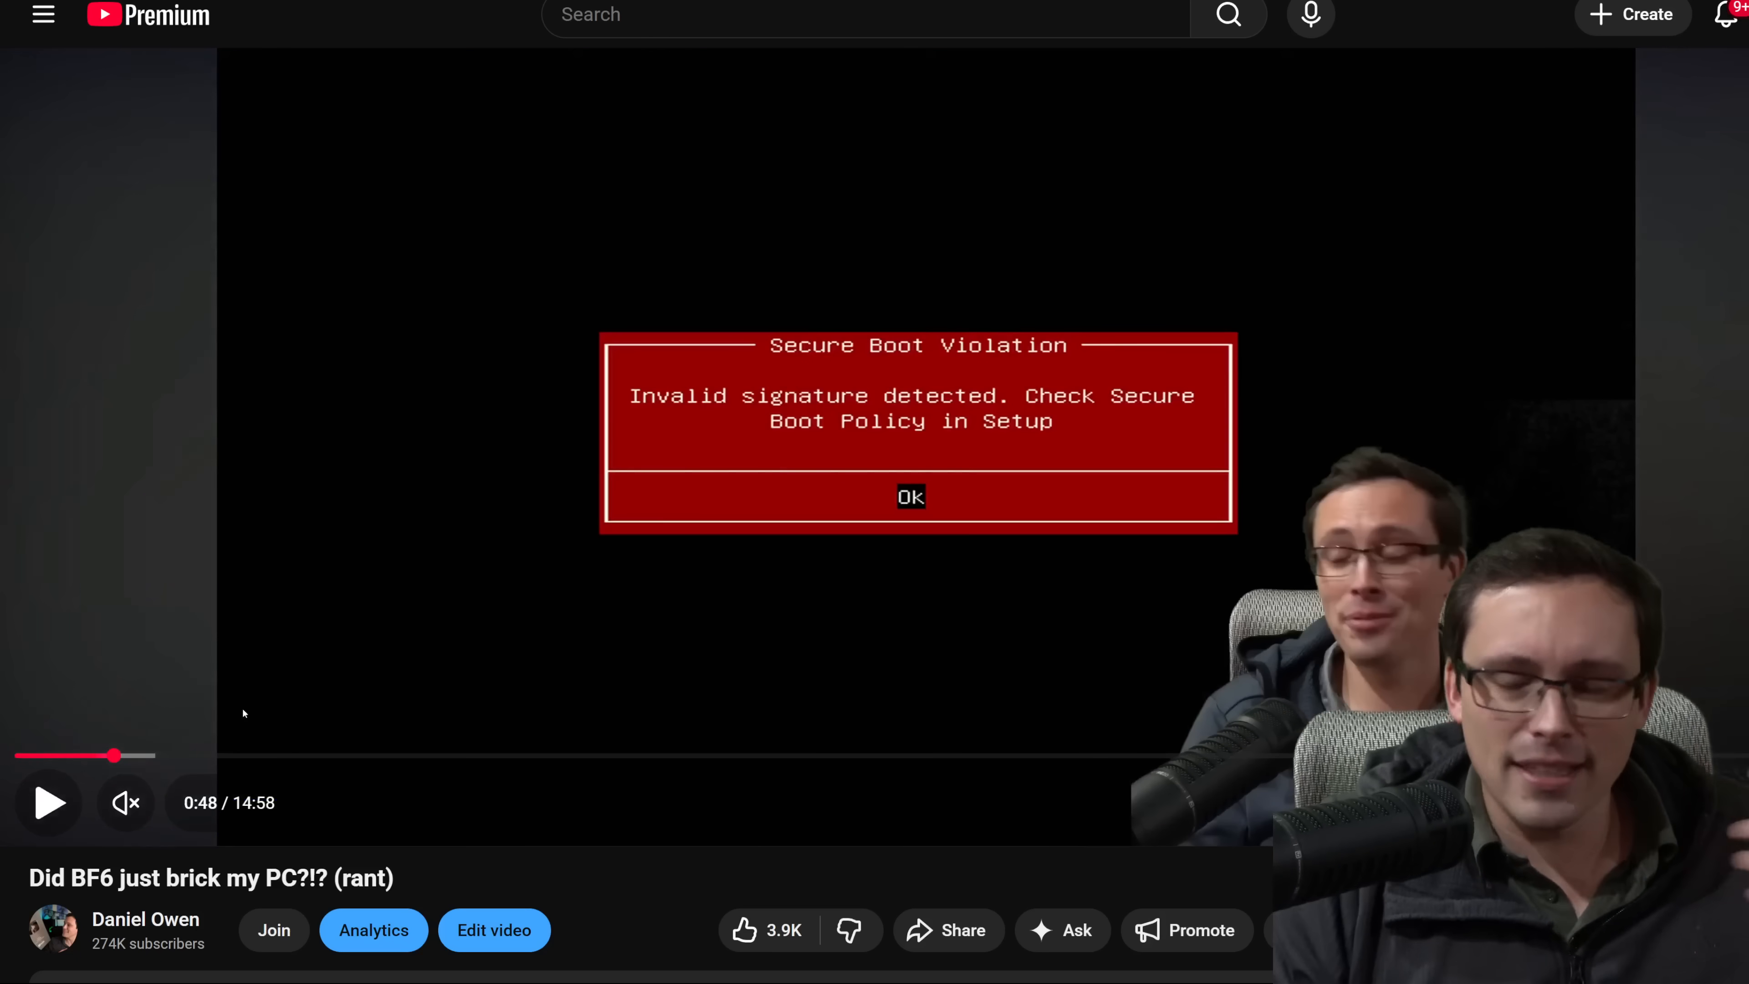
pyautogui.moveTo(621, 755)
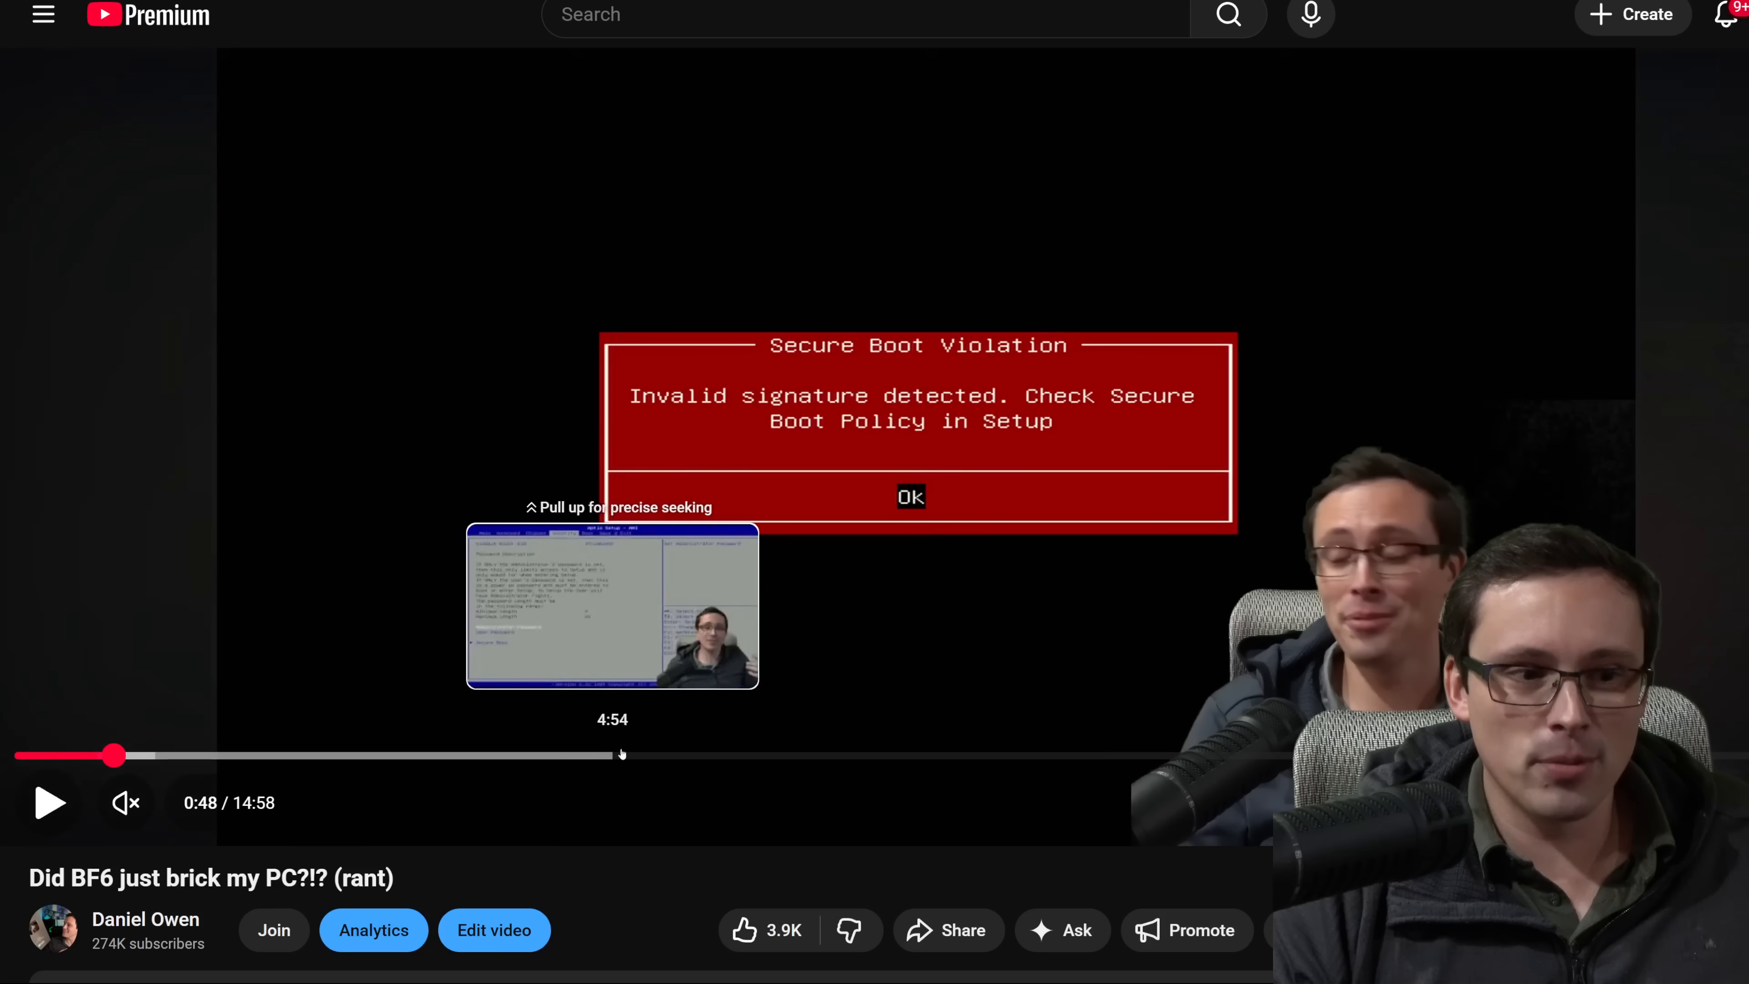
pyautogui.click(650, 755)
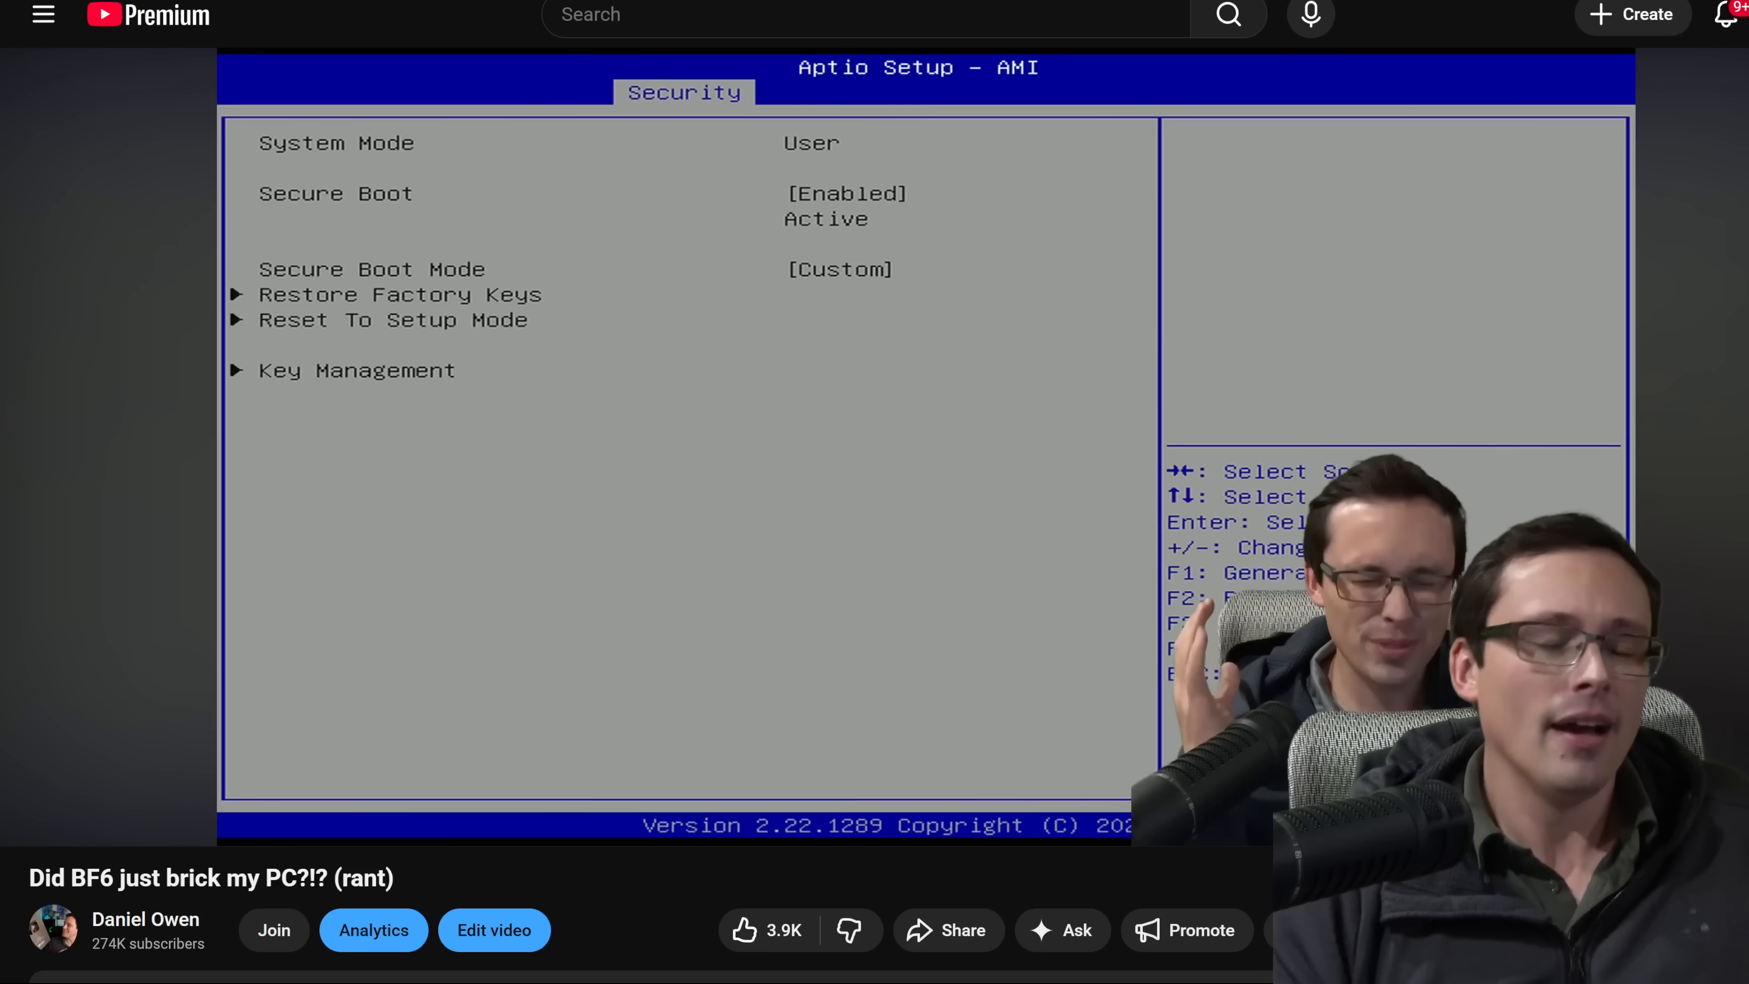
pyautogui.moveTo(398, 563)
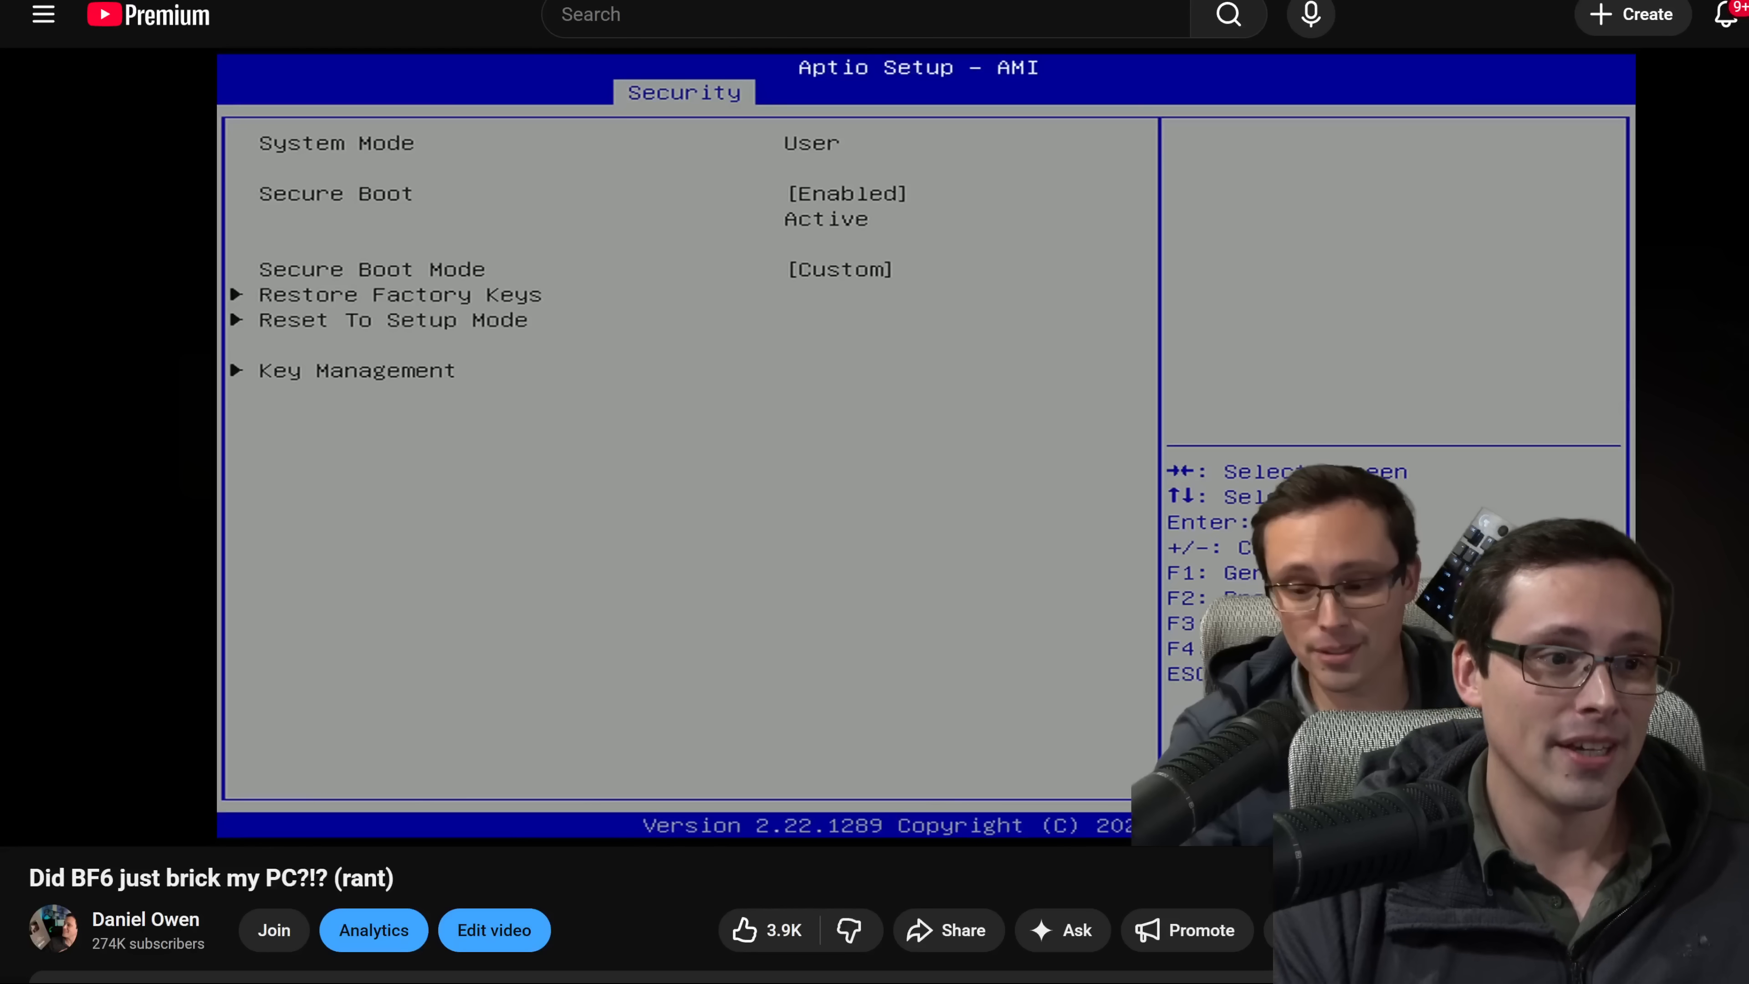
pyautogui.moveTo(738, 561)
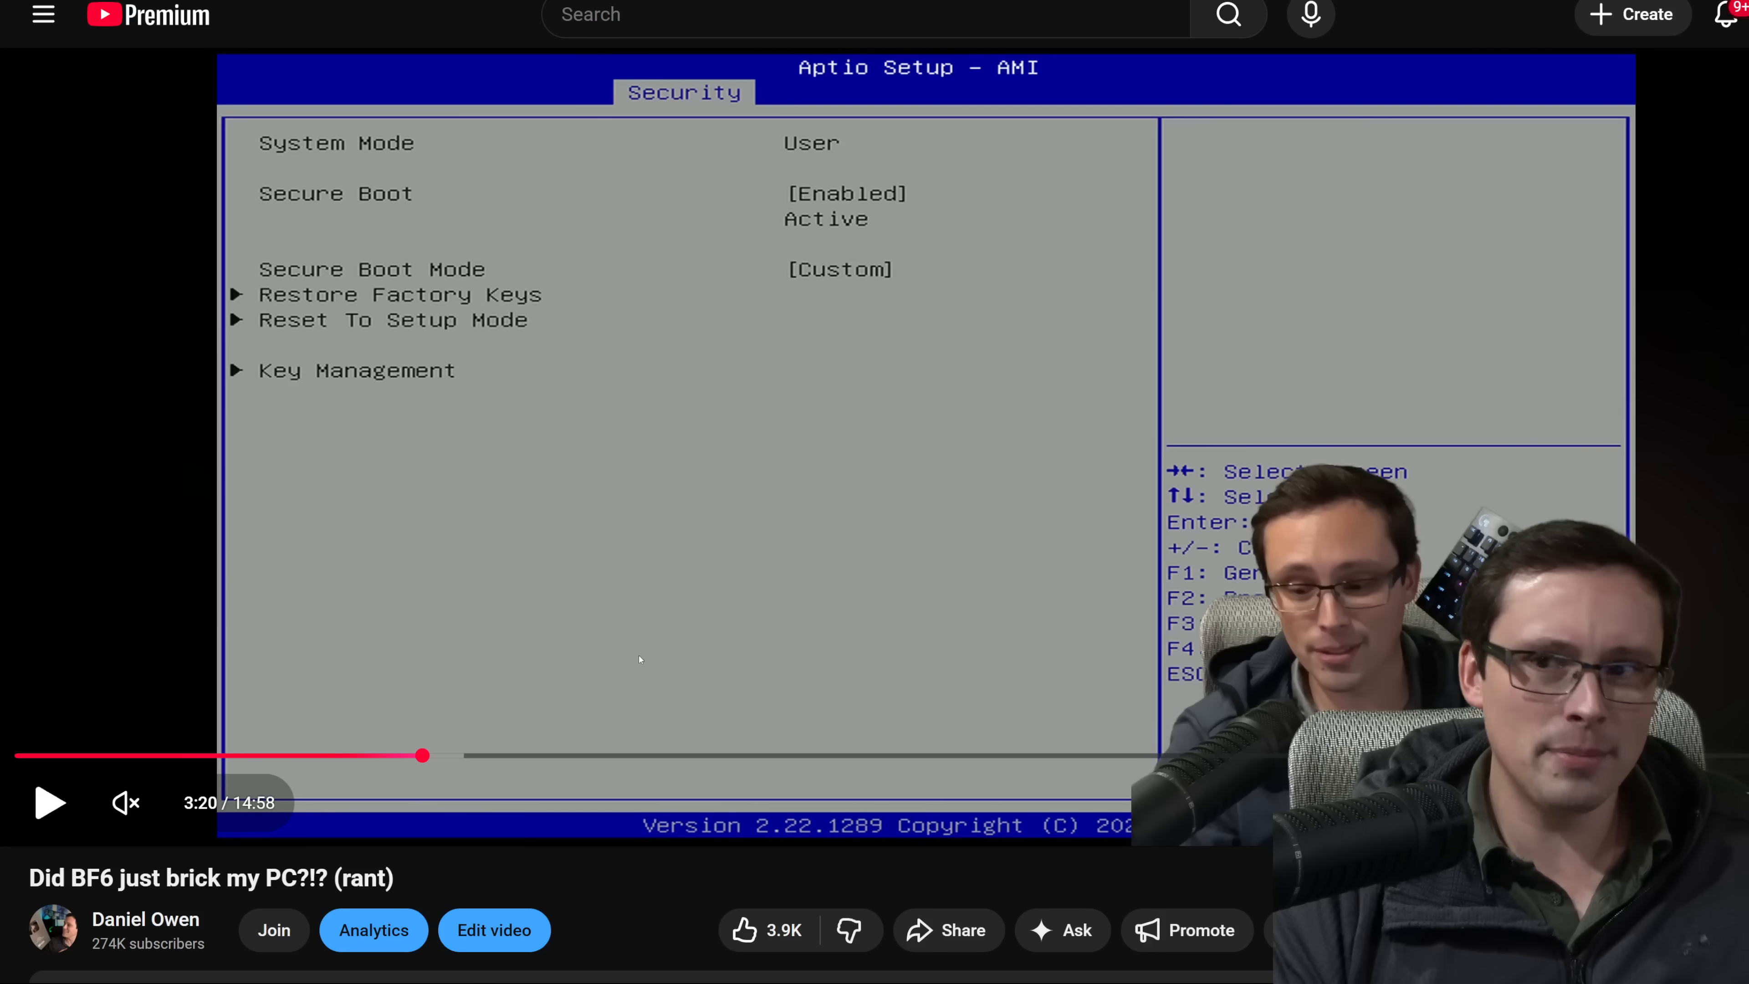
pyautogui.moveTo(436, 728)
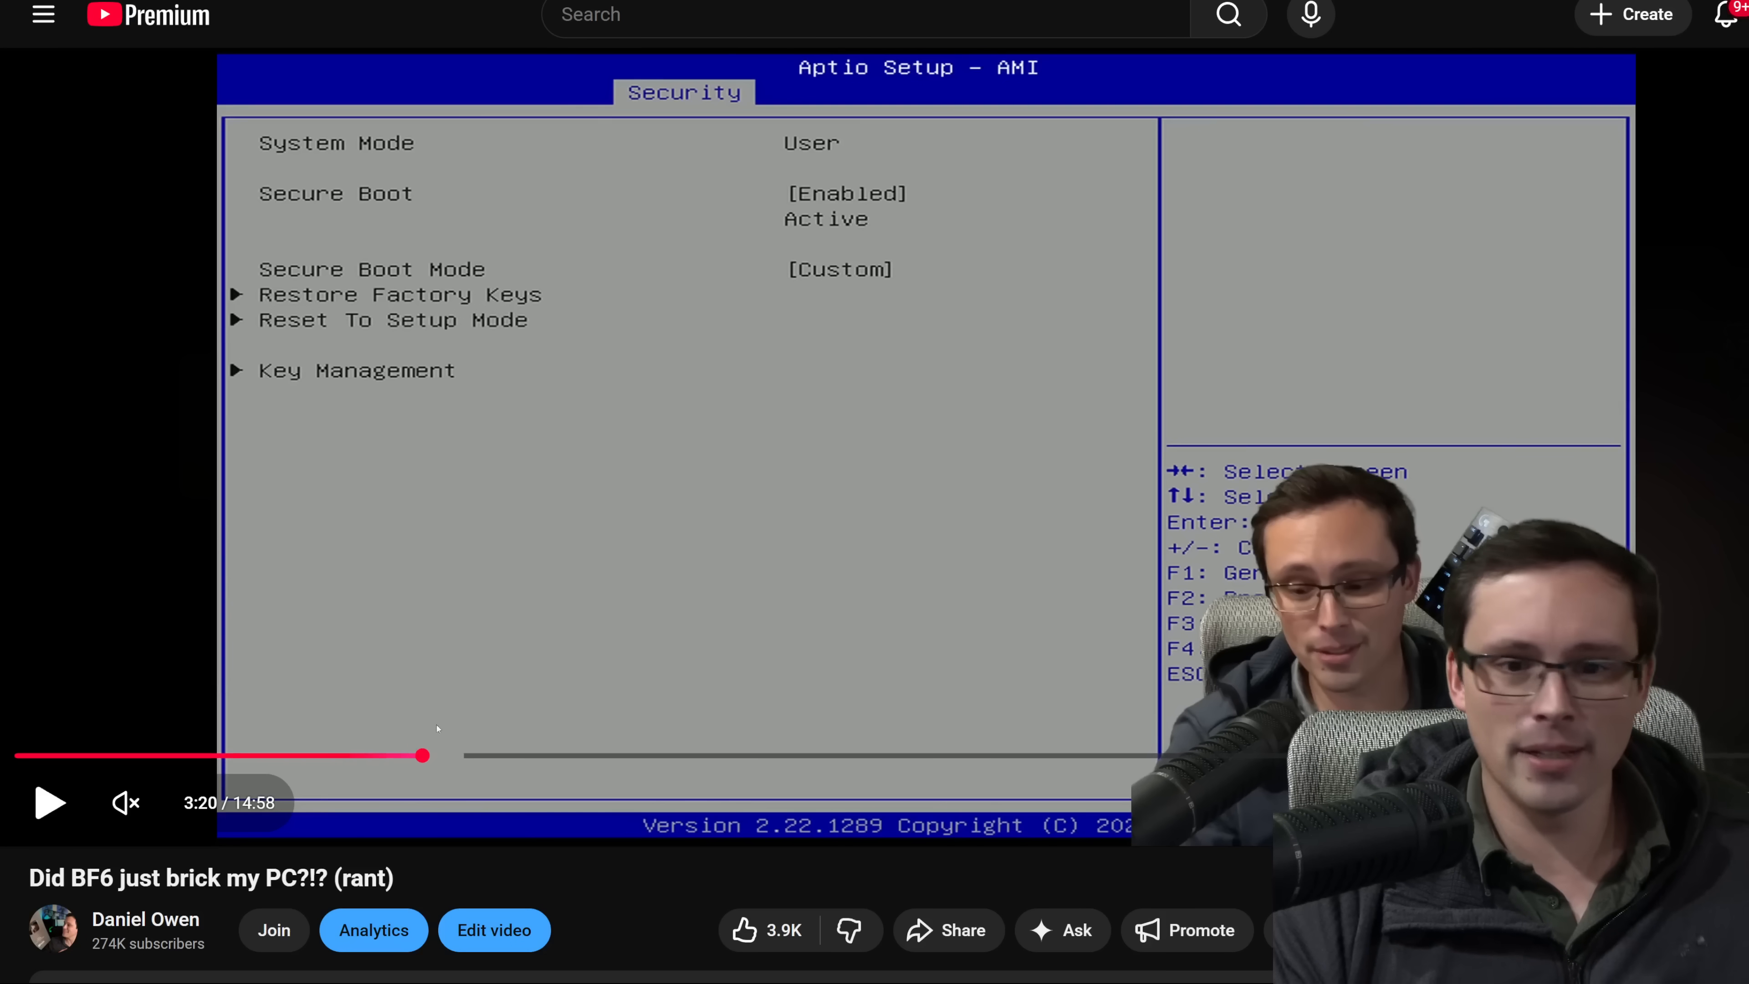